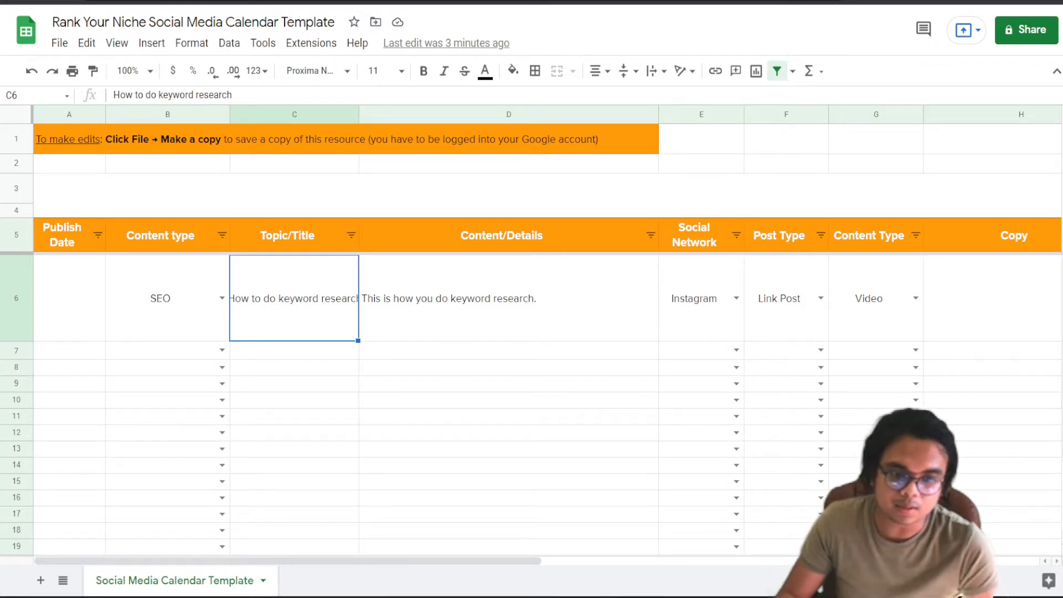
pyautogui.moveTo(185, 294)
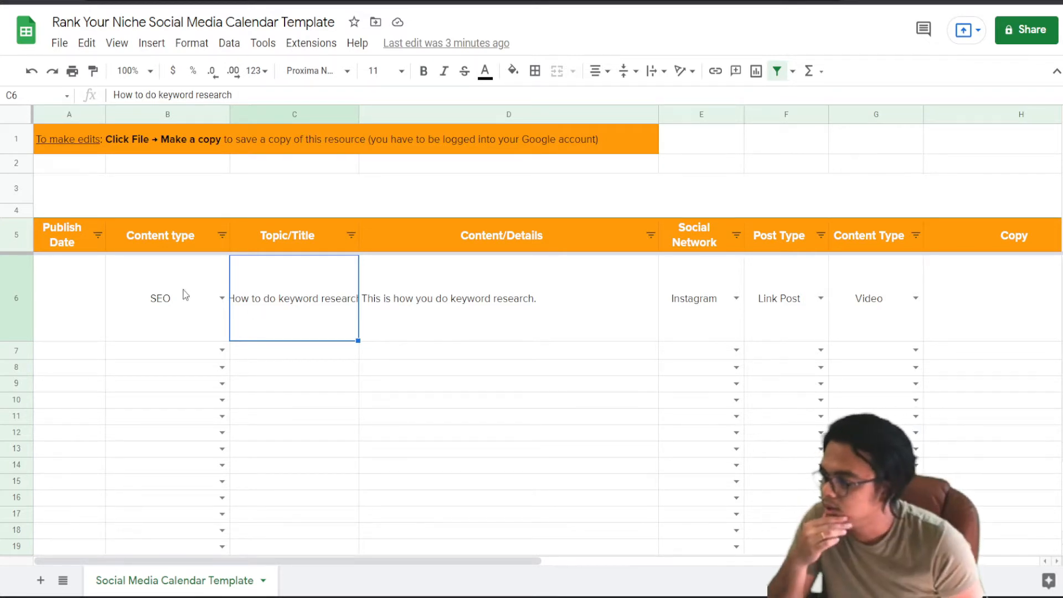
# Step: Review the Publish Date and Topic/Title column headers of the calendar
pyautogui.click(295, 235)
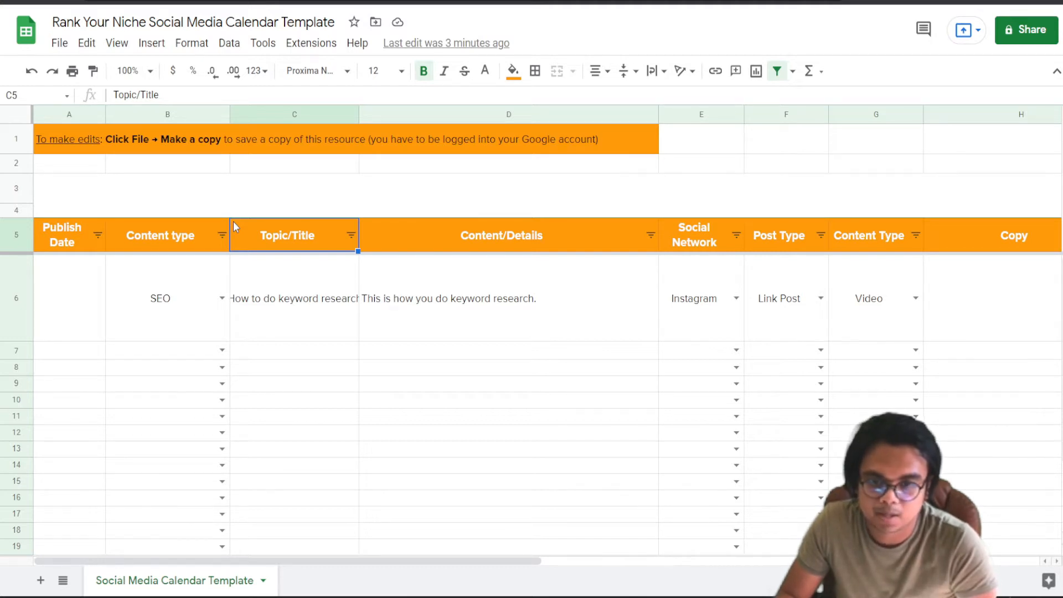
pyautogui.click(69, 235)
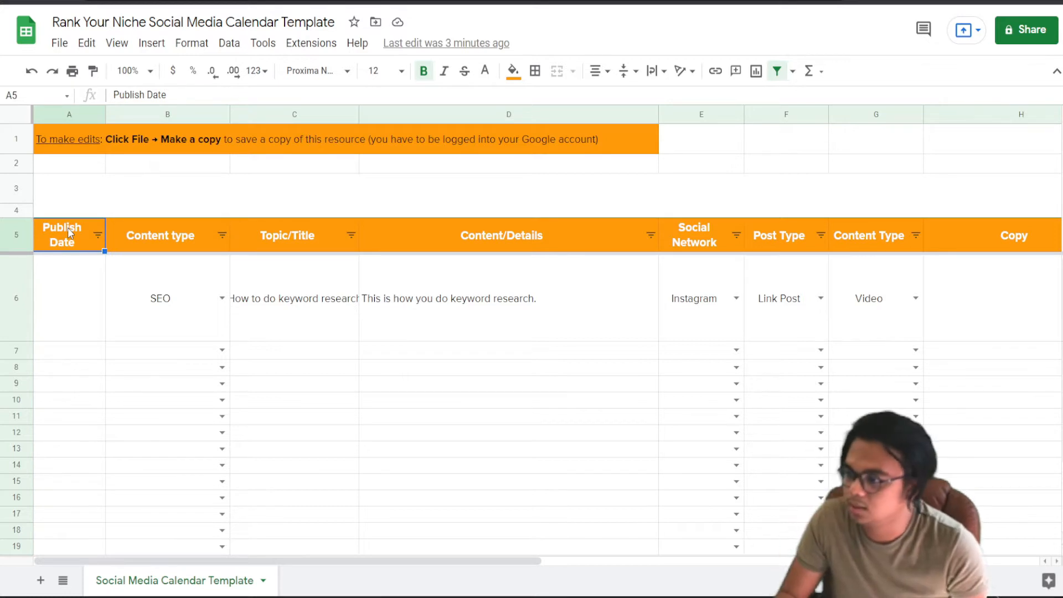
pyautogui.moveTo(130, 244)
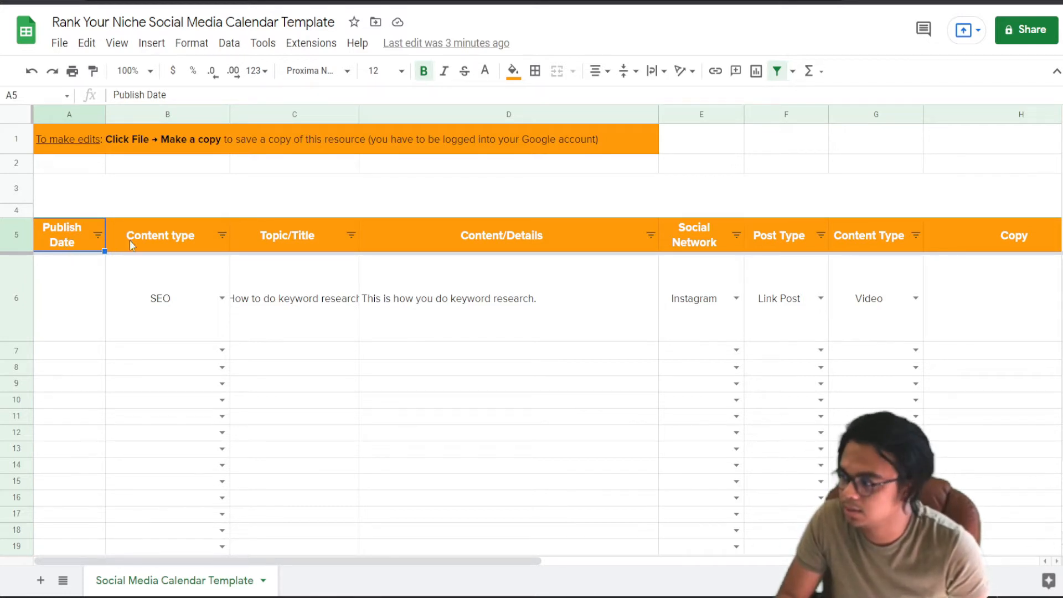
pyautogui.click(293, 235)
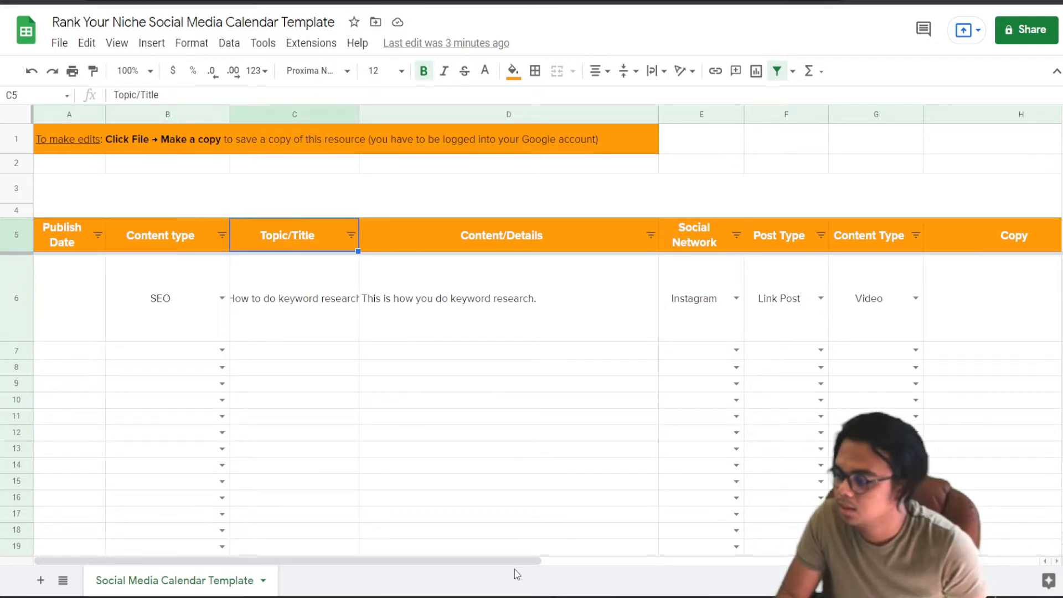
pyautogui.hscroll(3)
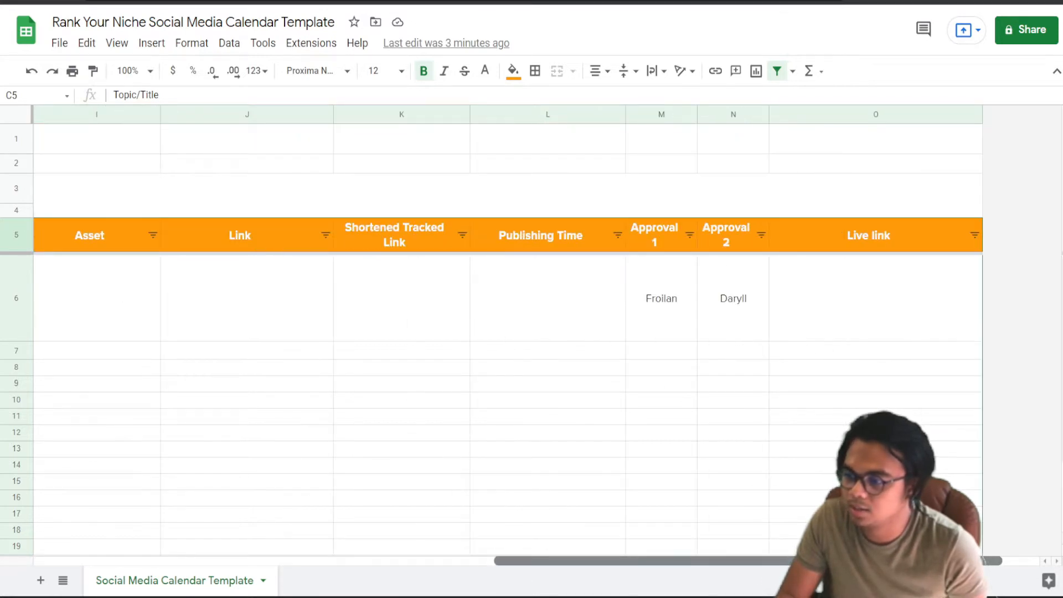
pyautogui.hscroll(-3)
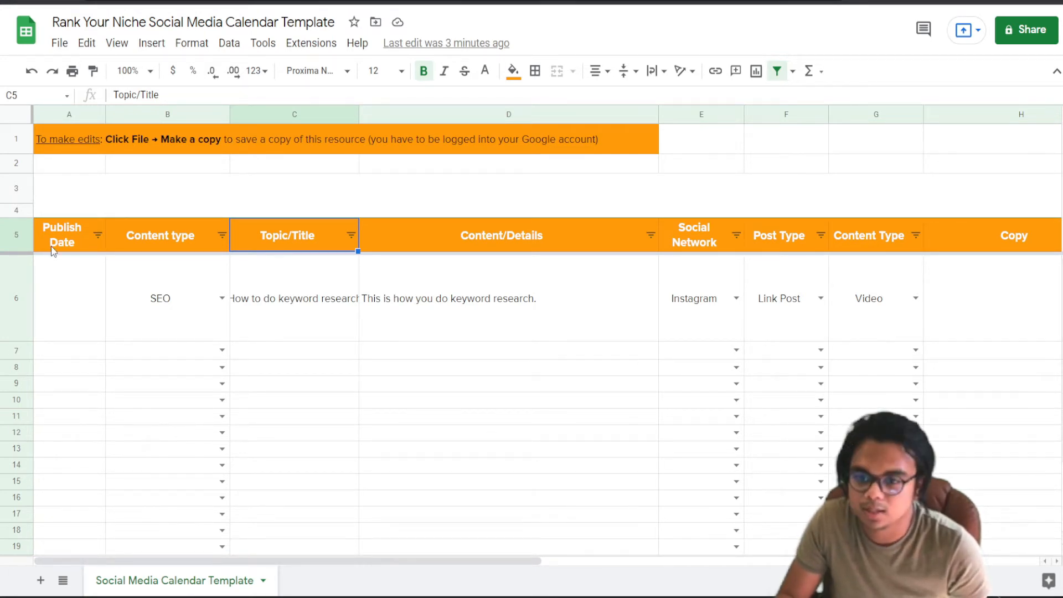
pyautogui.moveTo(89, 252)
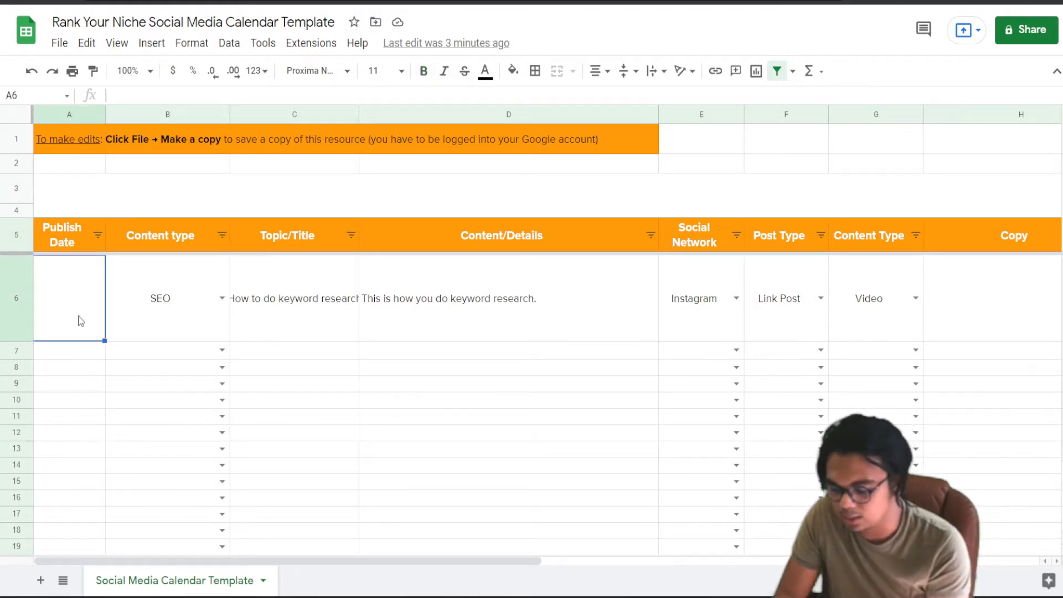
# Step: Enter April 25 as the first row's publish date and move to its content type cell
pyautogui.write('Arp')
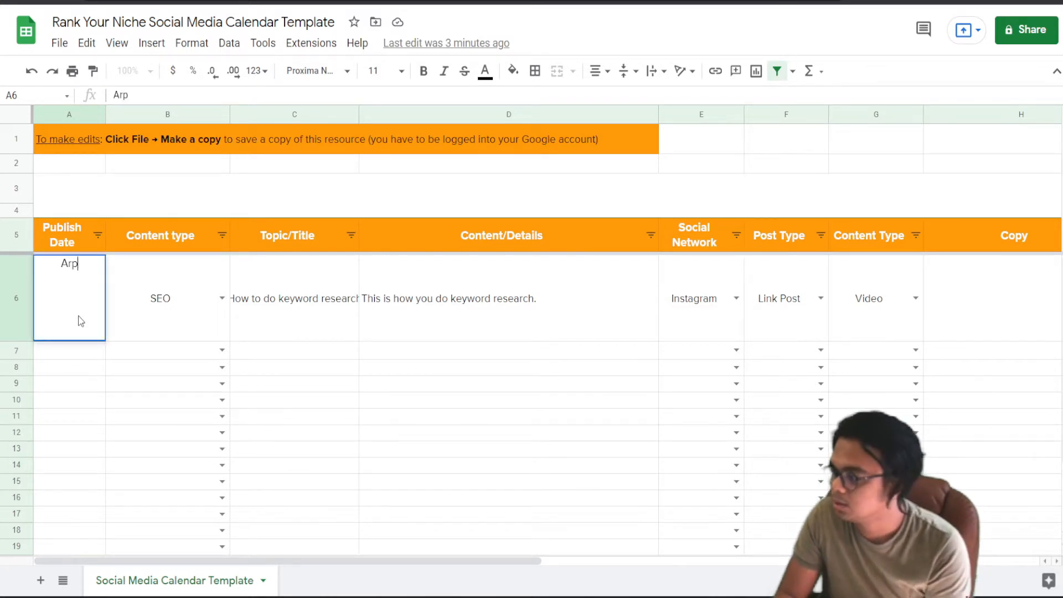
pyautogui.press('Backspace')
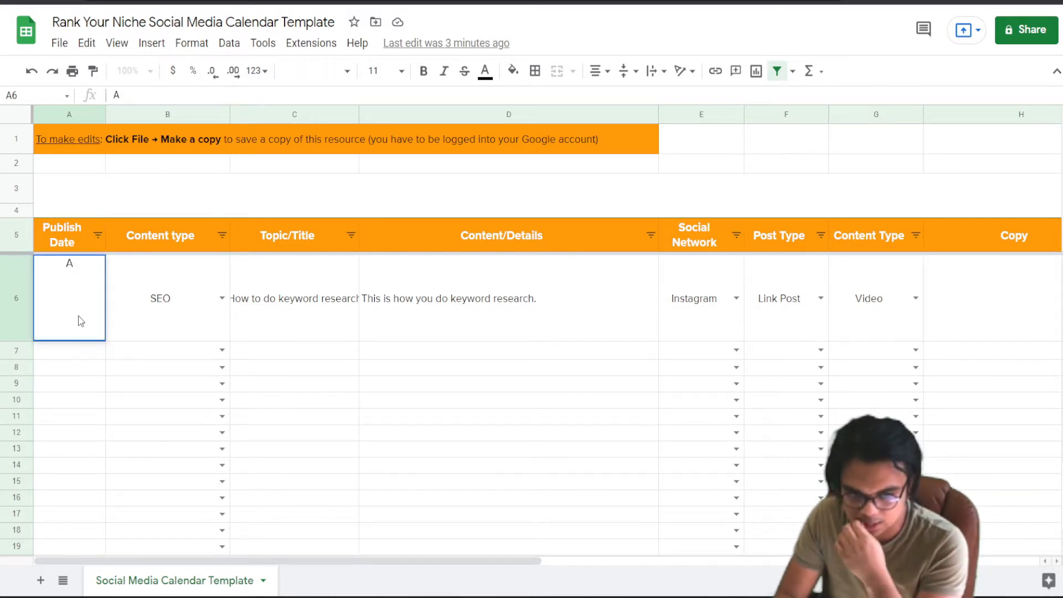
pyautogui.write('April')
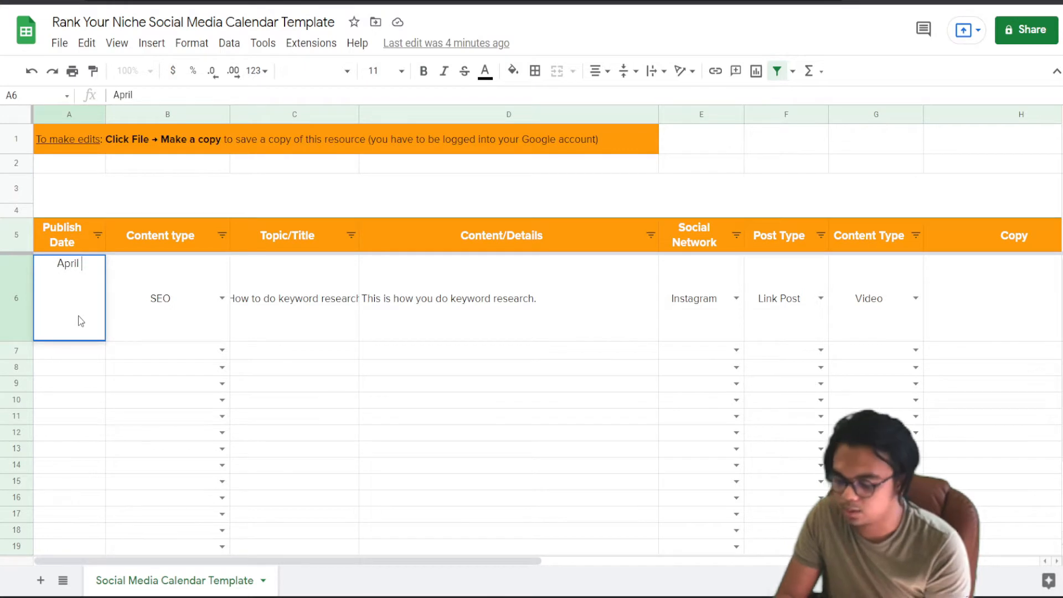
pyautogui.press('Enter')
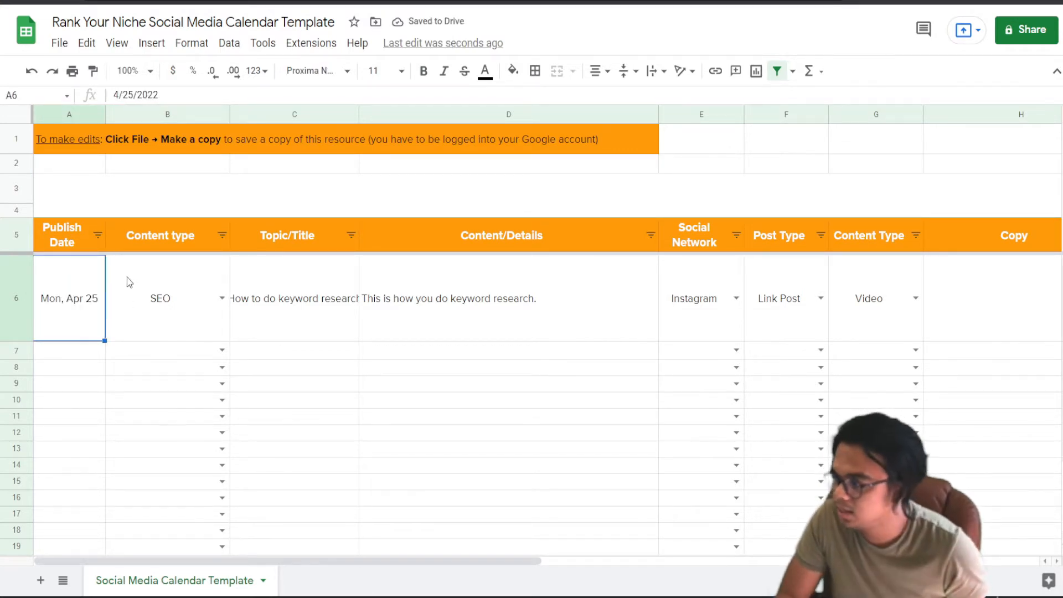
pyautogui.click(168, 298)
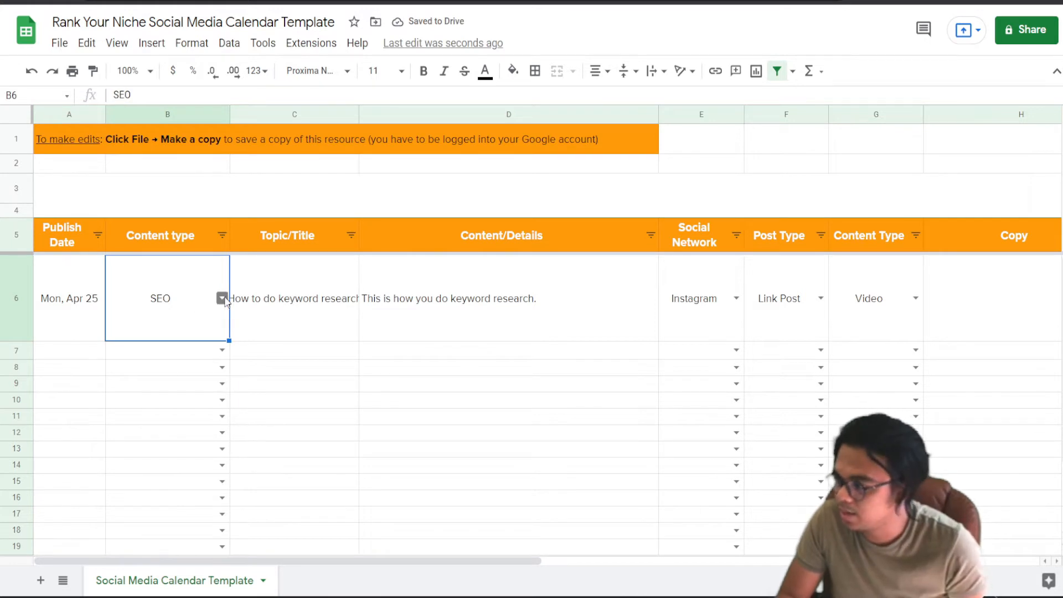
pyautogui.click(222, 298)
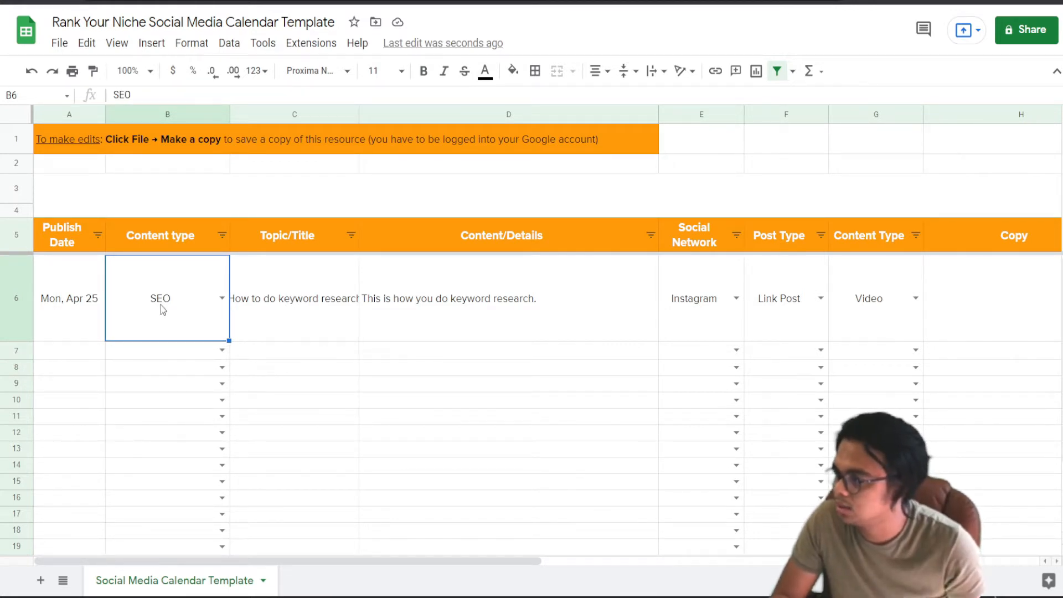
pyautogui.click(229, 43)
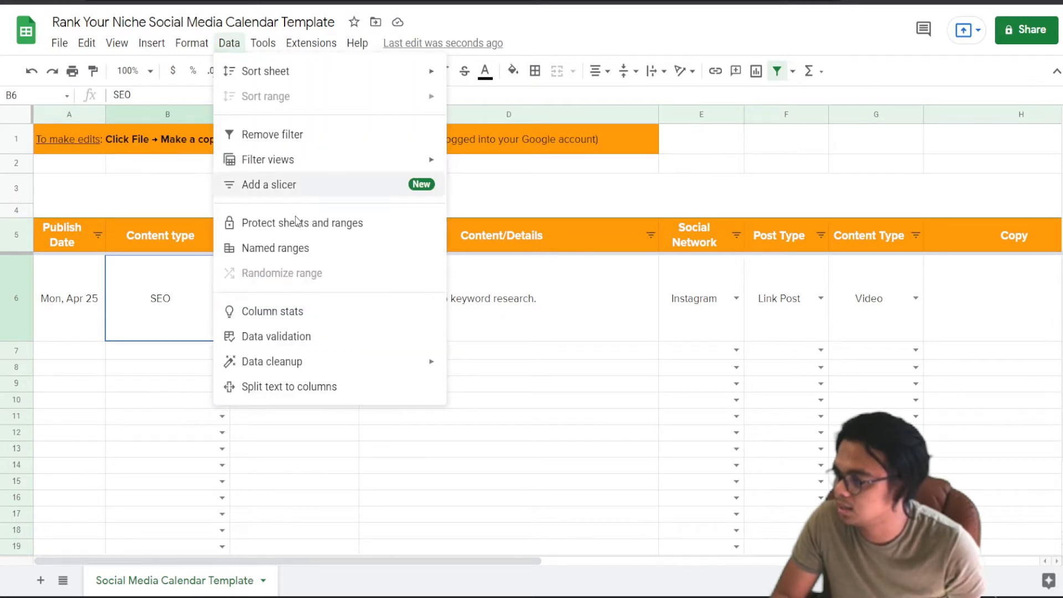
pyautogui.click(277, 337)
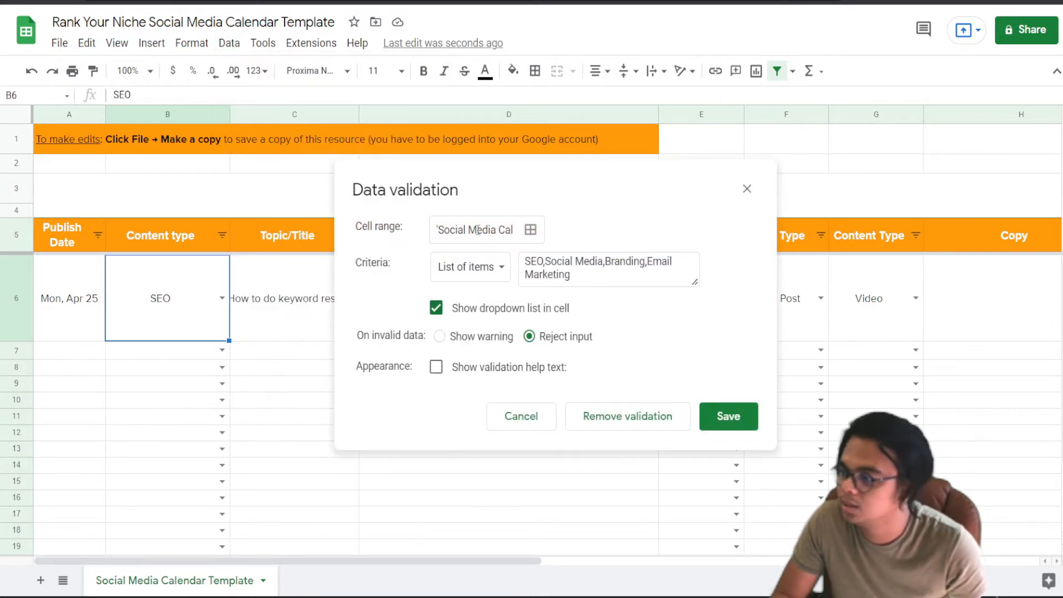
pyautogui.click(608, 268)
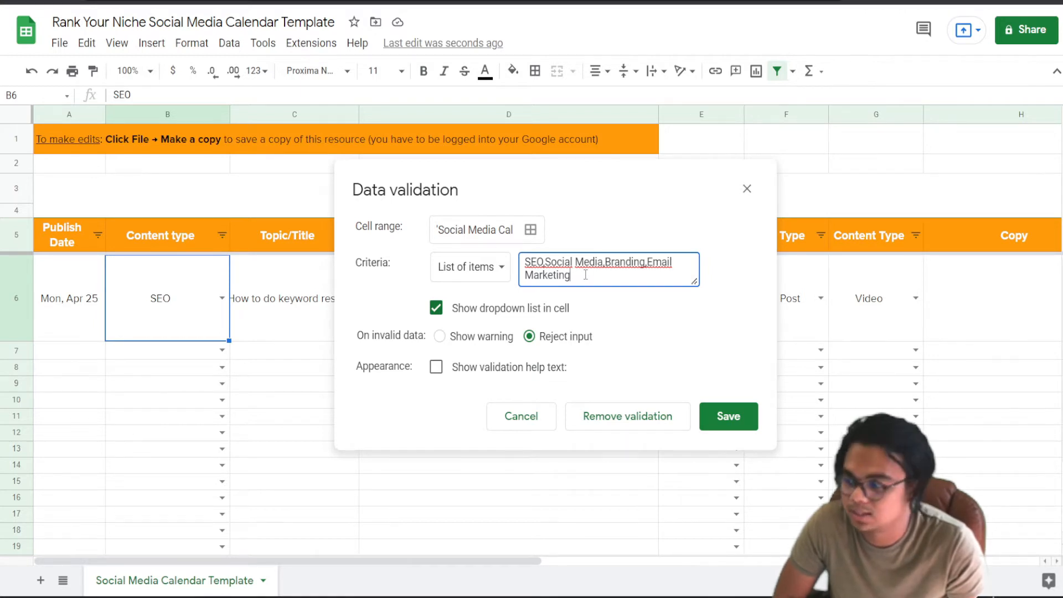
pyautogui.click(727, 416)
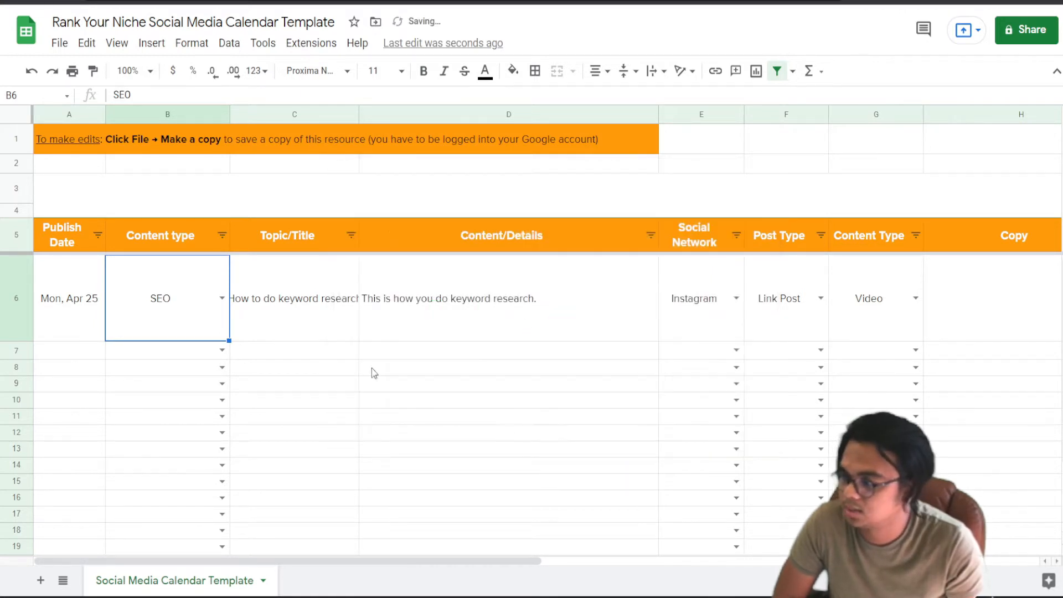
# Step: Auto-fit column C so the full topic text of the row is visible
pyautogui.click(294, 298)
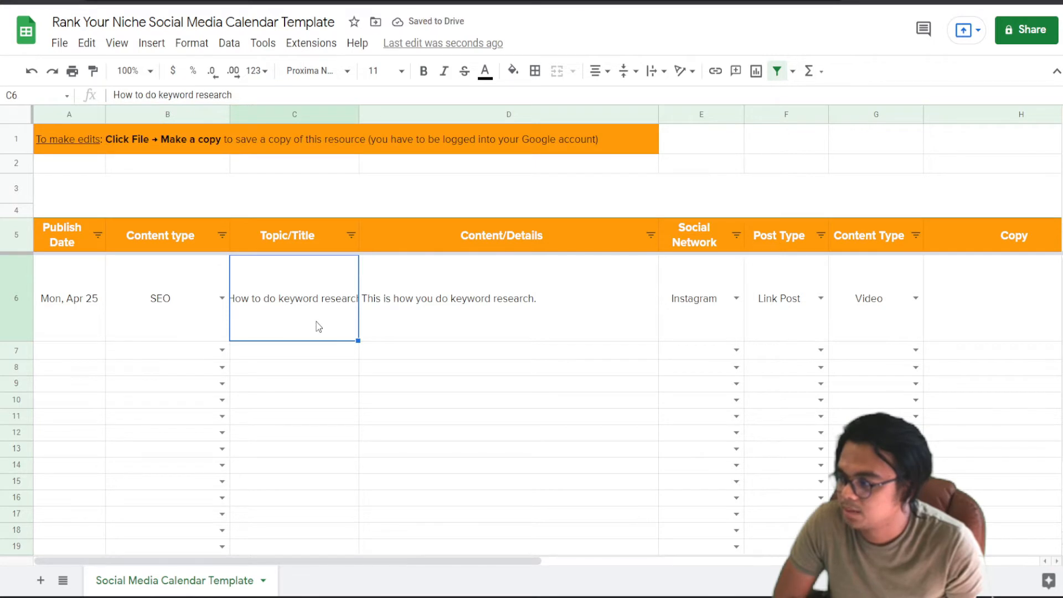
pyautogui.moveTo(318, 306)
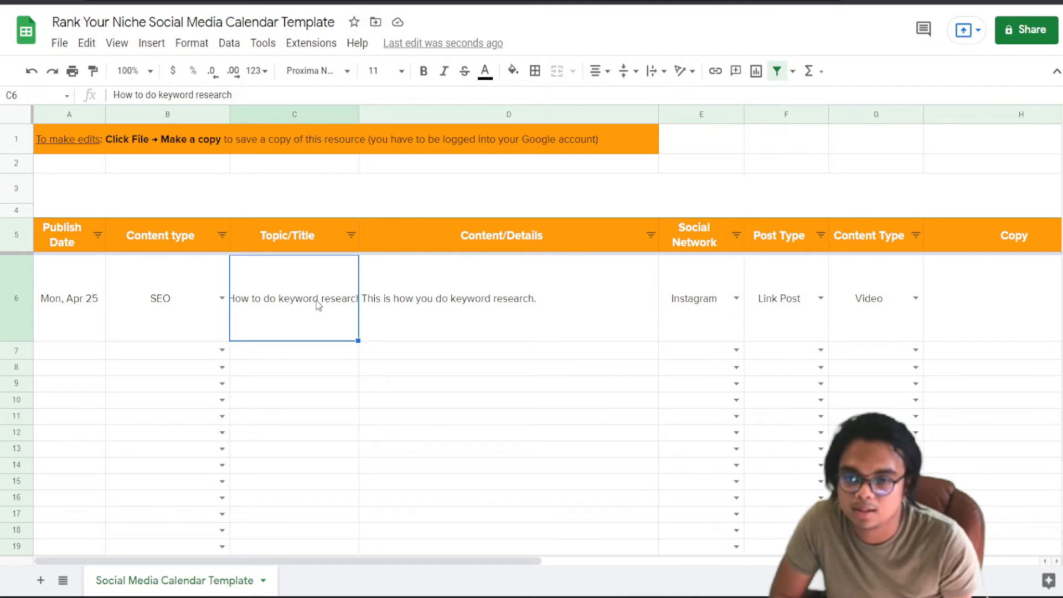
pyautogui.moveTo(347, 179)
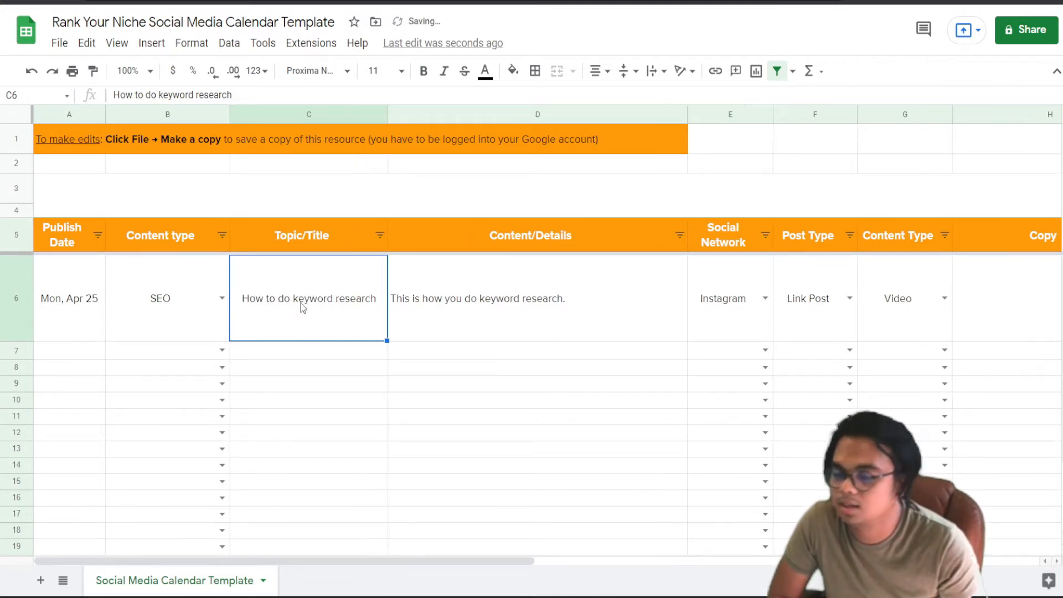
pyautogui.doubleClick(308, 298)
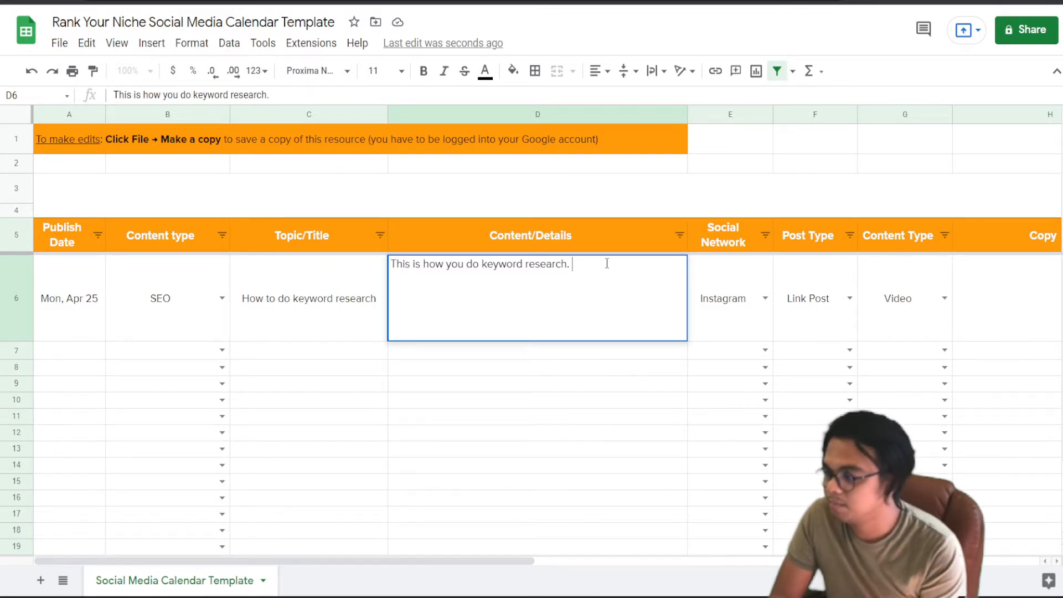
# Step: Write in D6 that keyword research is a very important initial task for an SEO professional
pyautogui.write('As you know, keyword research is')
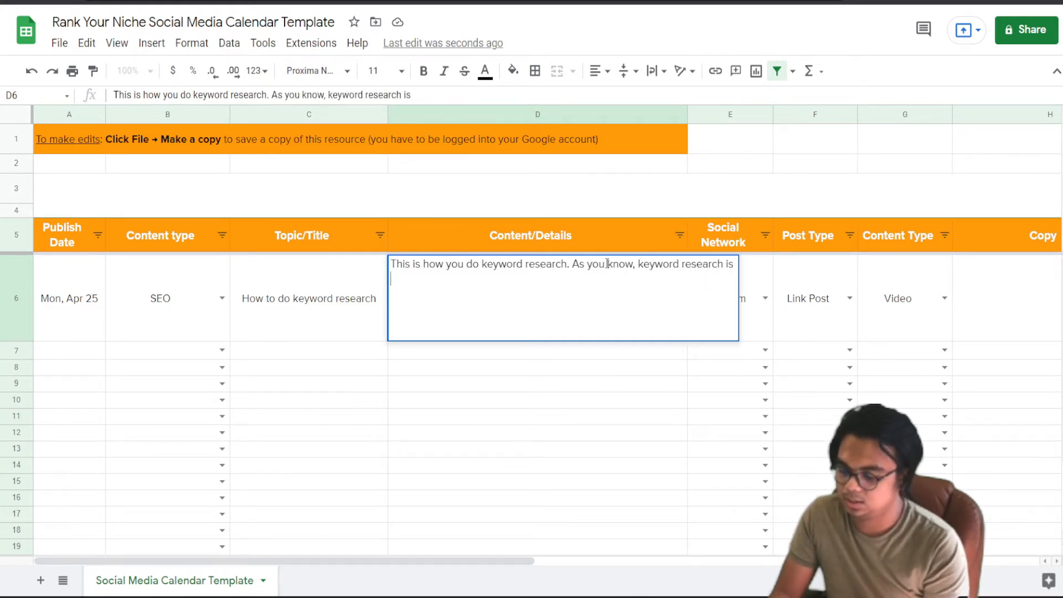
pyautogui.write('a very important')
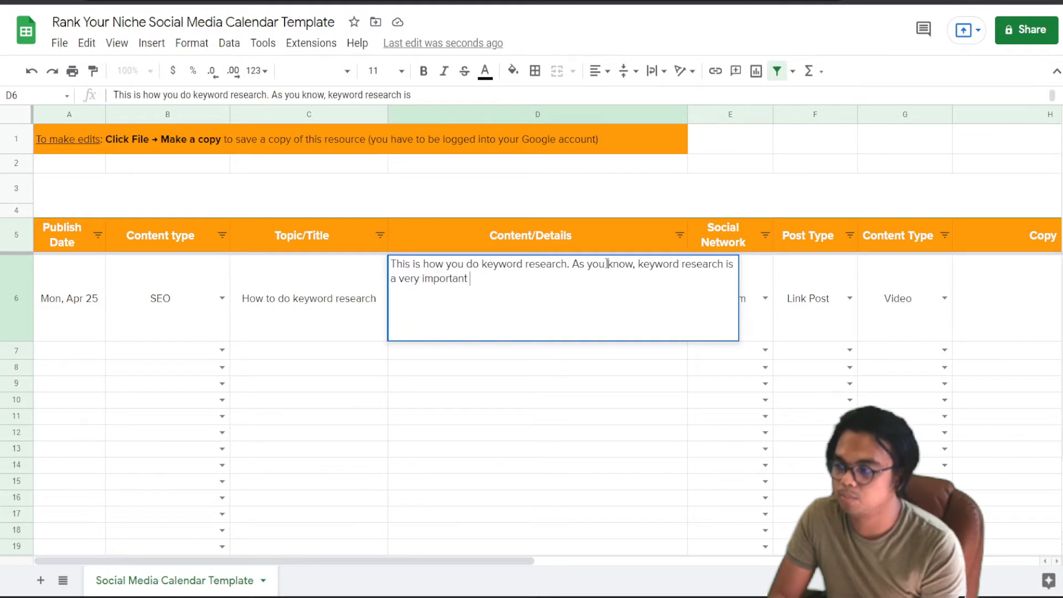
pyautogui.write('task')
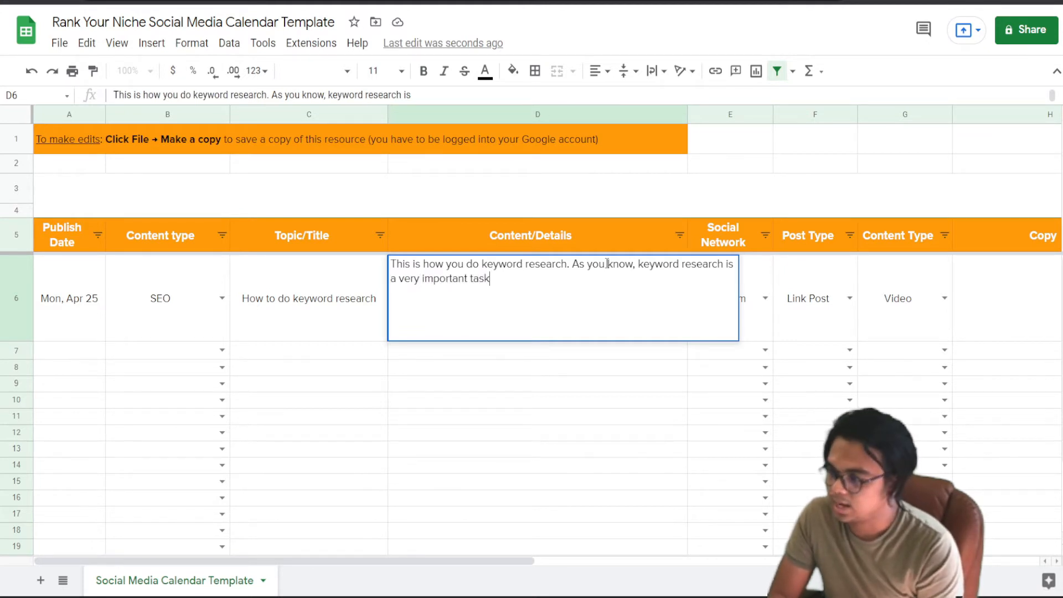
pyautogui.write('for a')
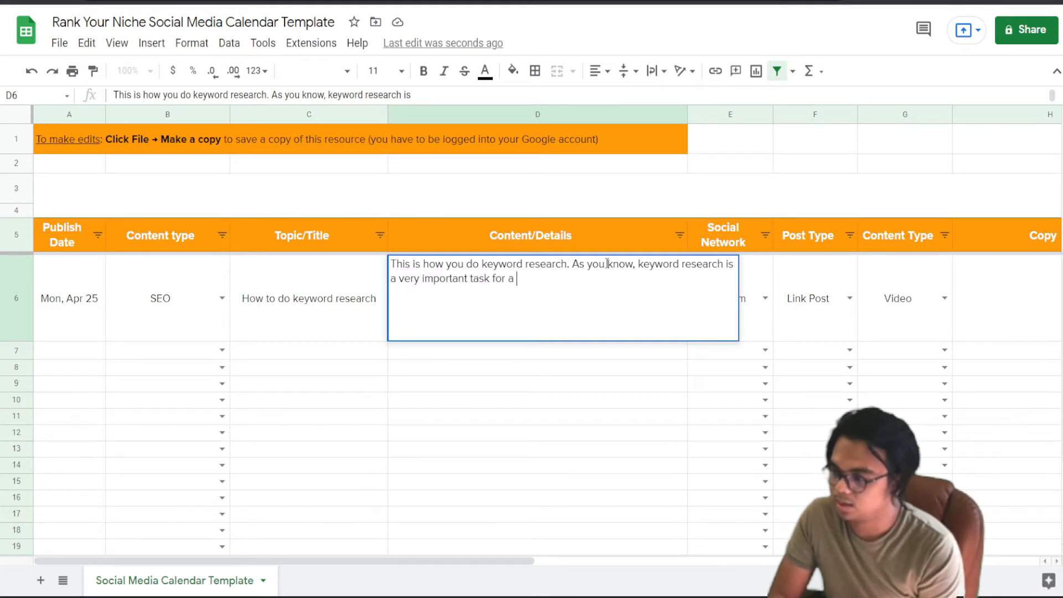
pyautogui.write('n SEO')
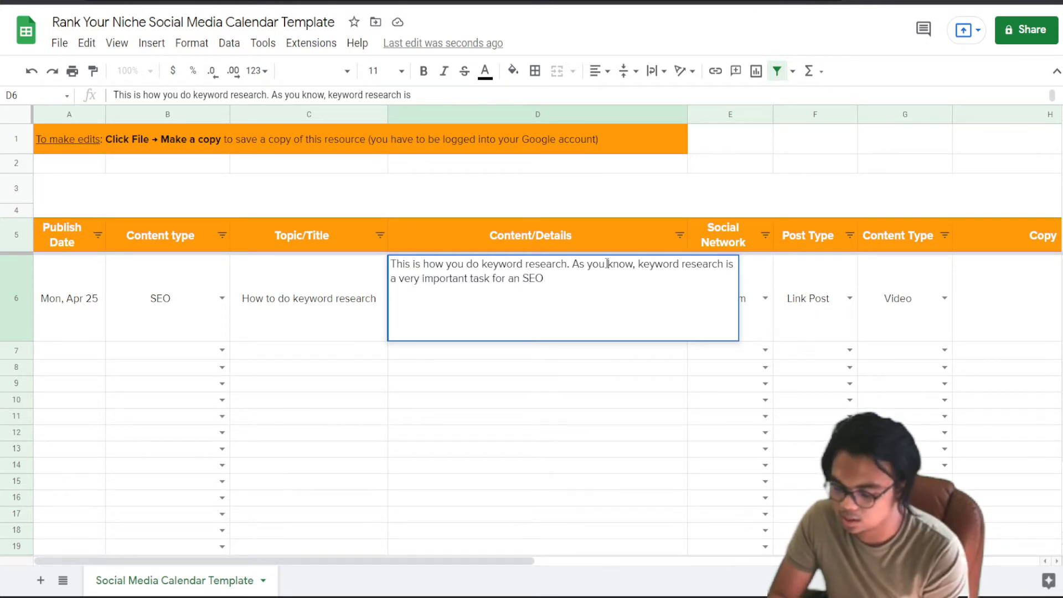
pyautogui.write('professional.')
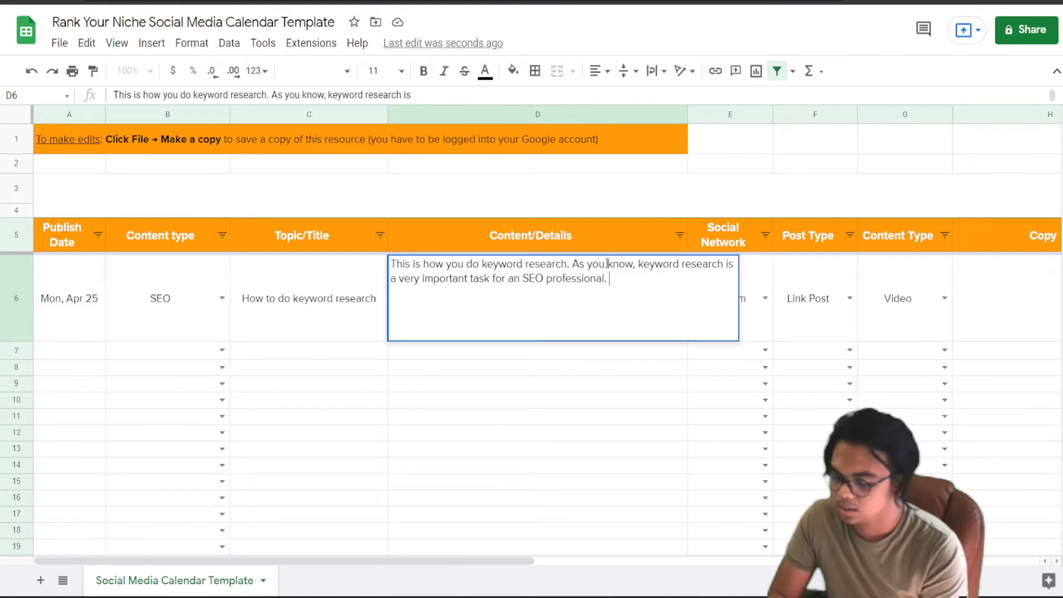
pyautogui.write('This is one of the i')
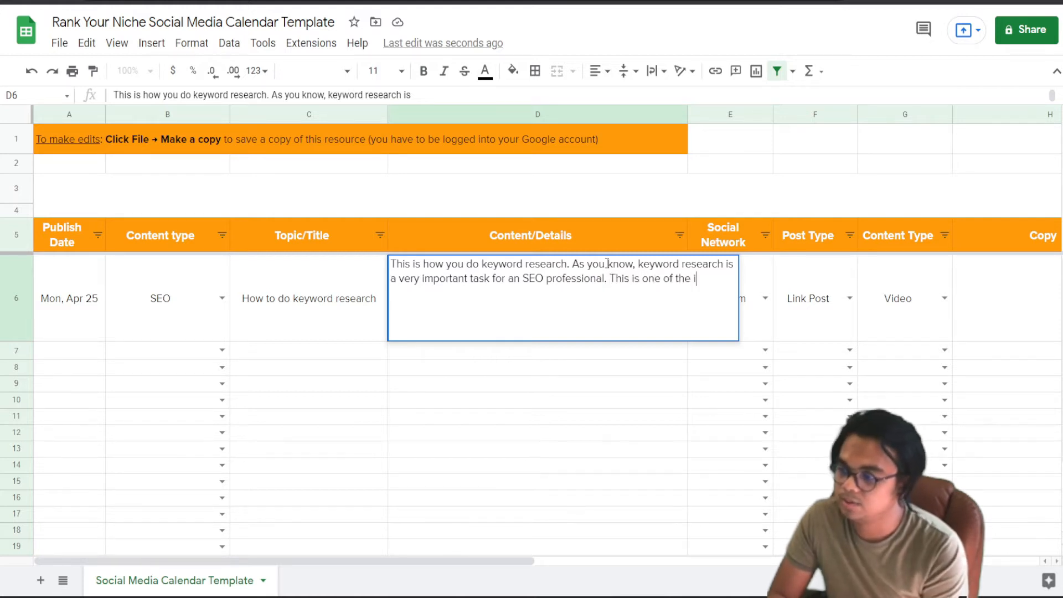
pyautogui.write('nitial things that')
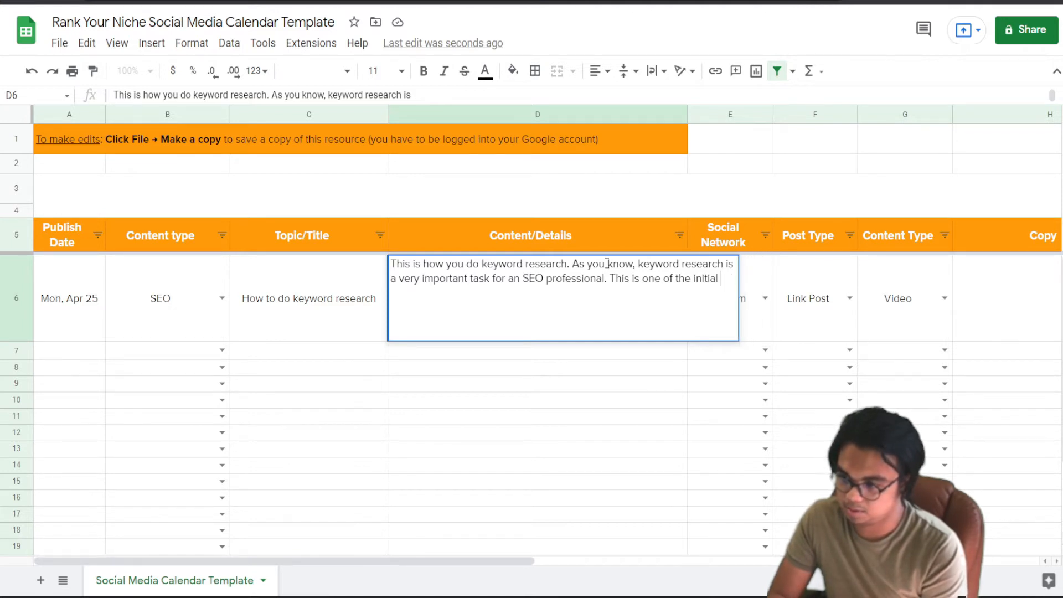
pyautogui.write('tasks')
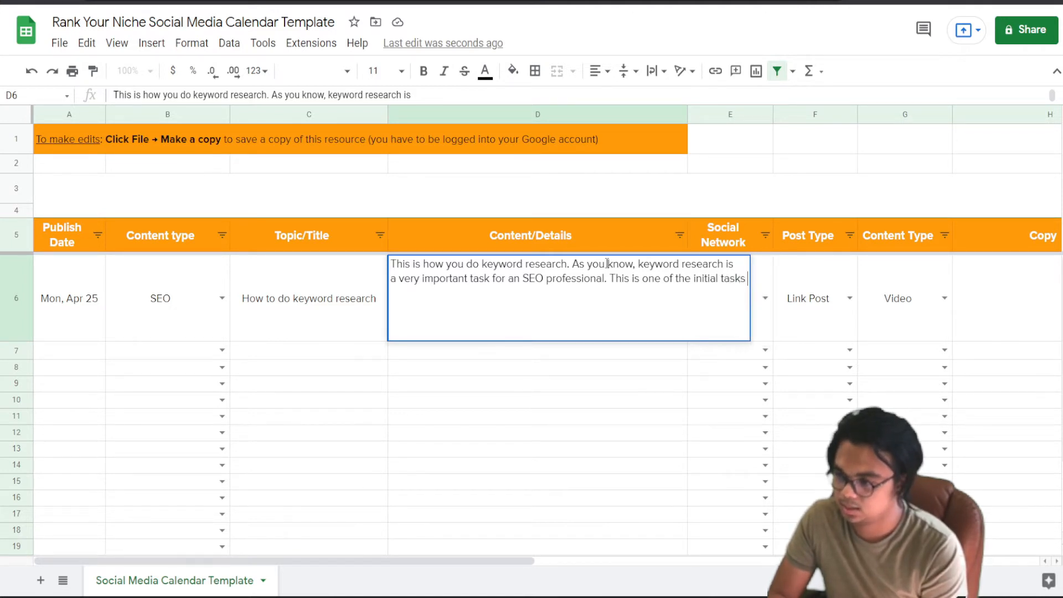
# Step: Finish the description: performed before kick off of a client's website, and commit it
pyautogui.write('that an SE')
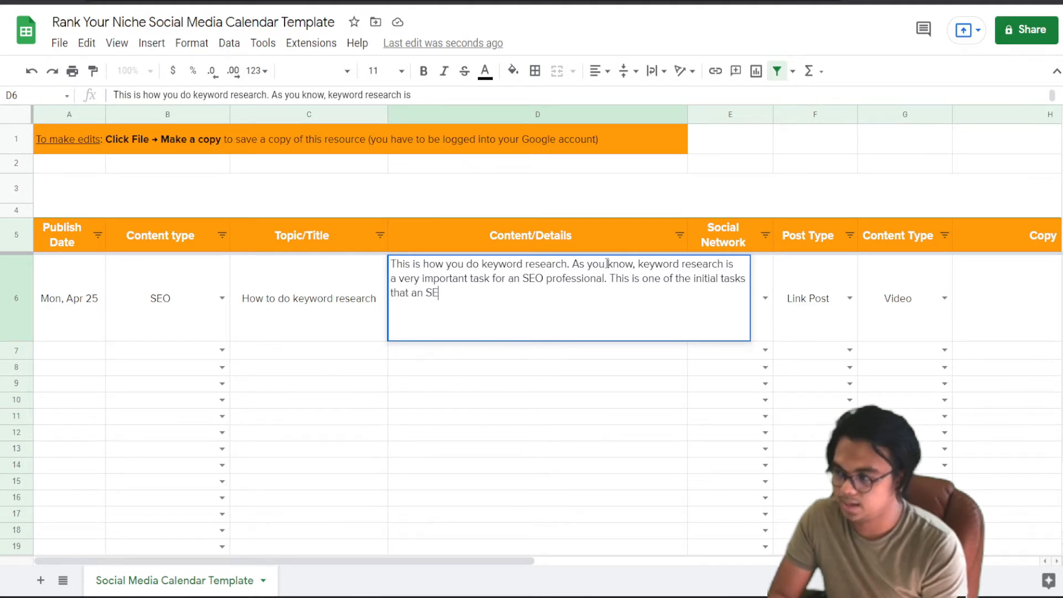
pyautogui.write('O professiona')
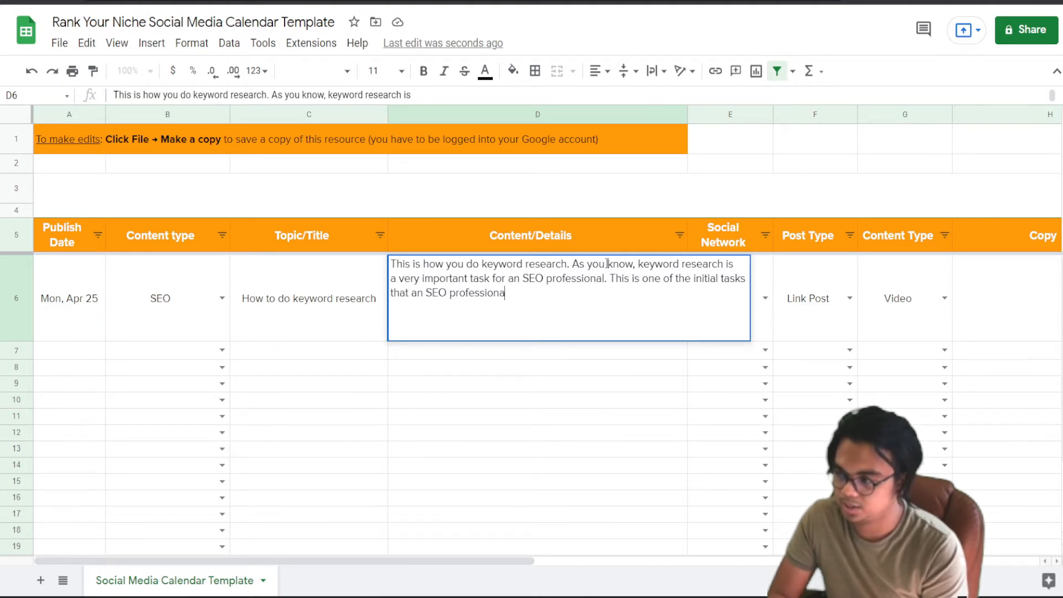
pyautogui.write('will pe')
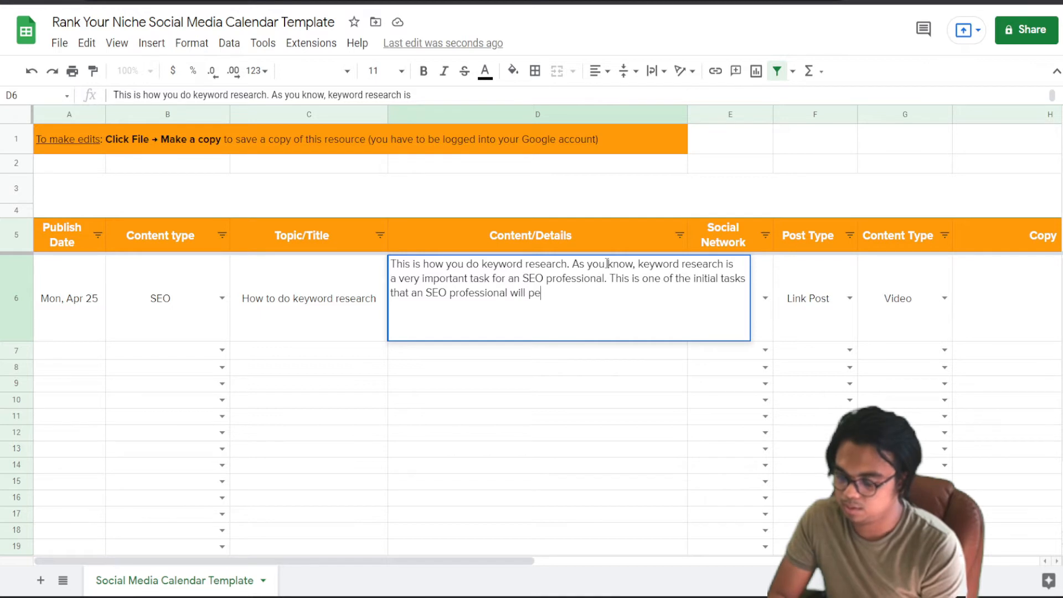
pyautogui.write('rform before')
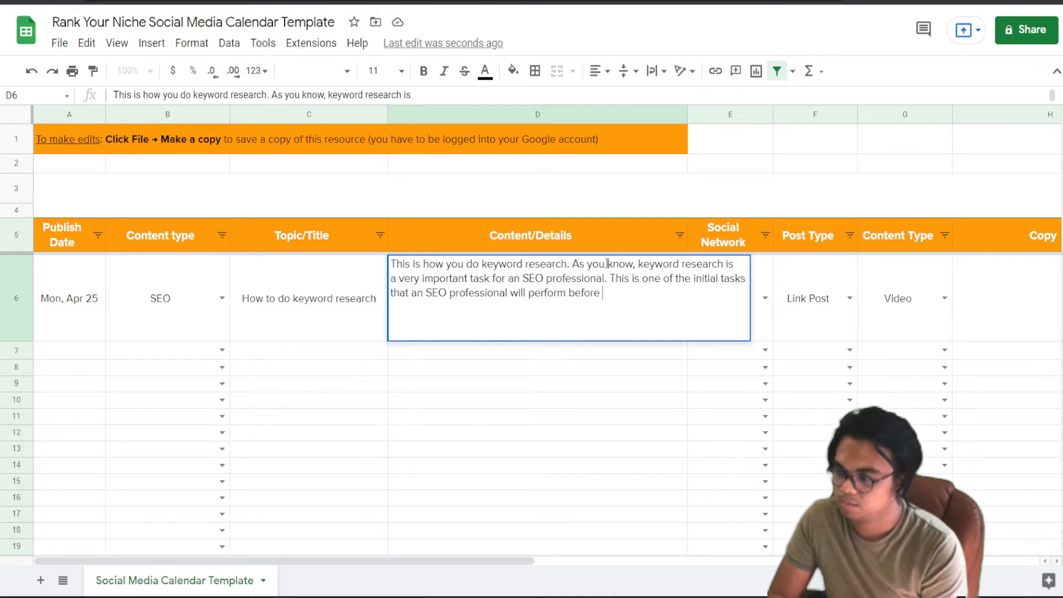
pyautogui.write('taking on')
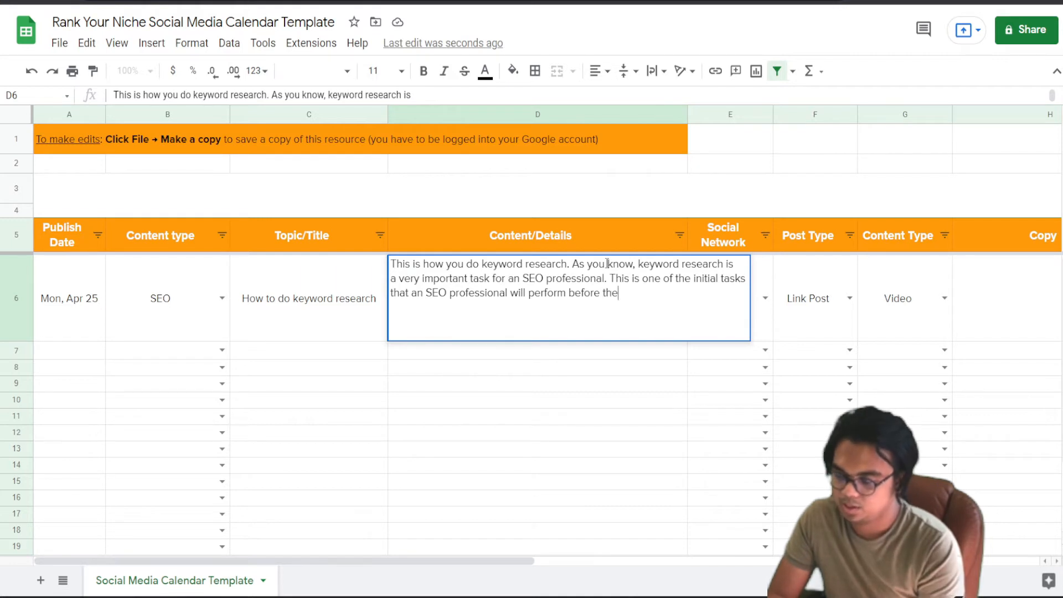
pyautogui.write('kick off o')
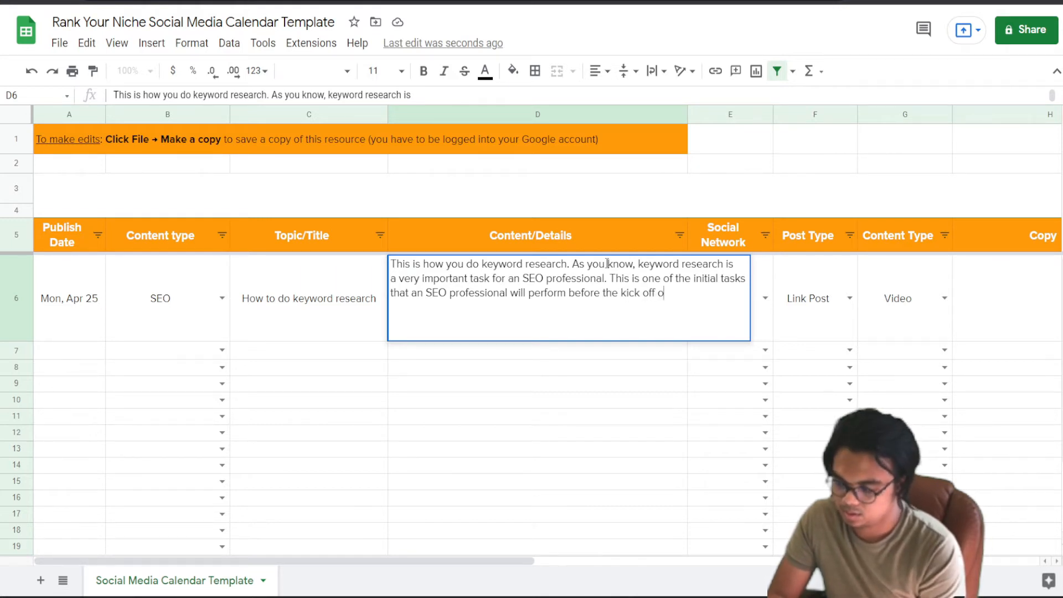
pyautogui.write('f a client')
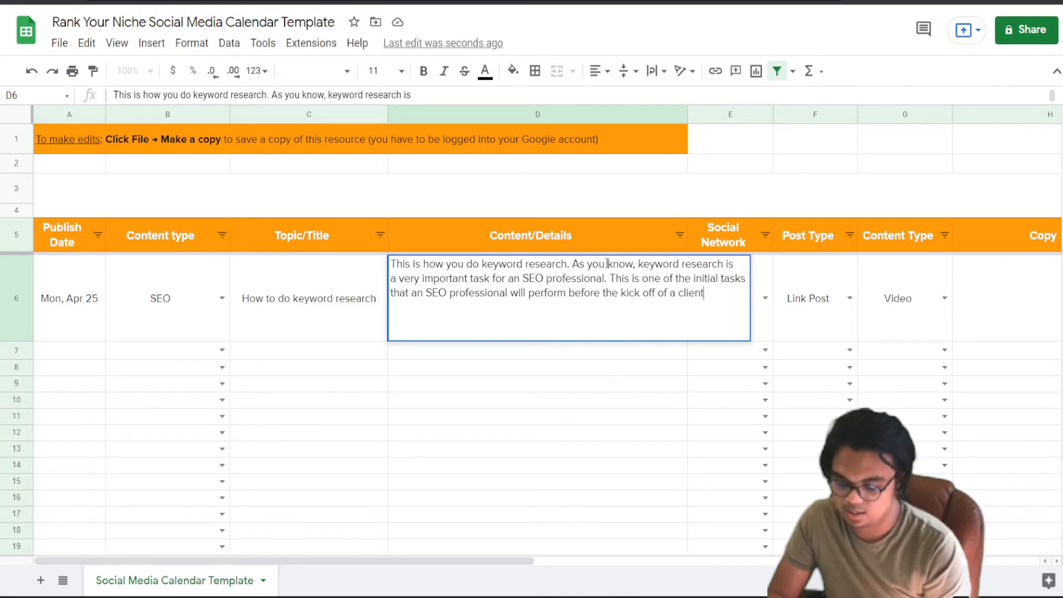
pyautogui.write("'s website.")
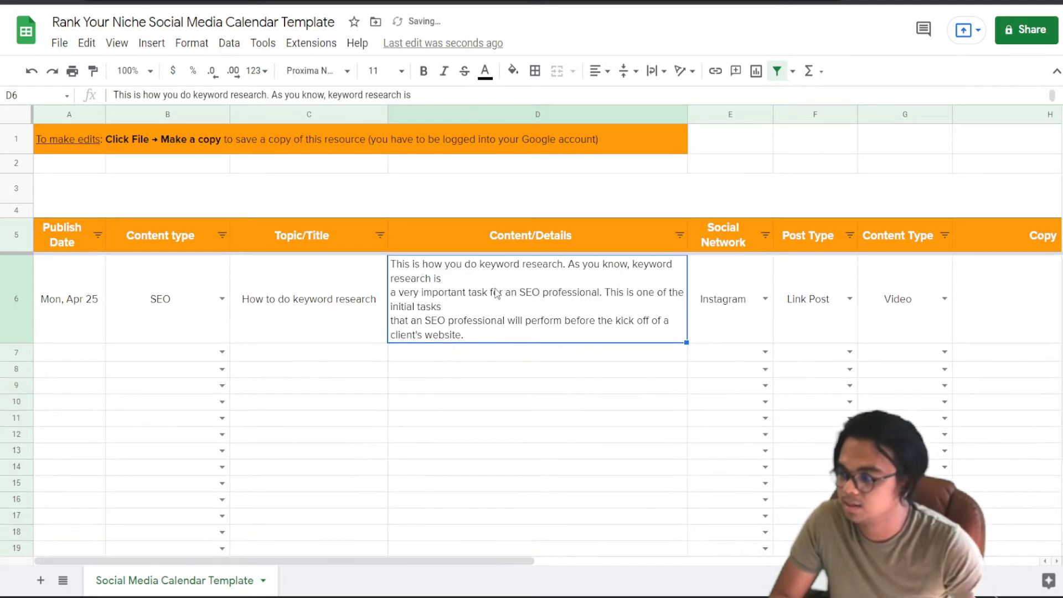
pyautogui.click(537, 385)
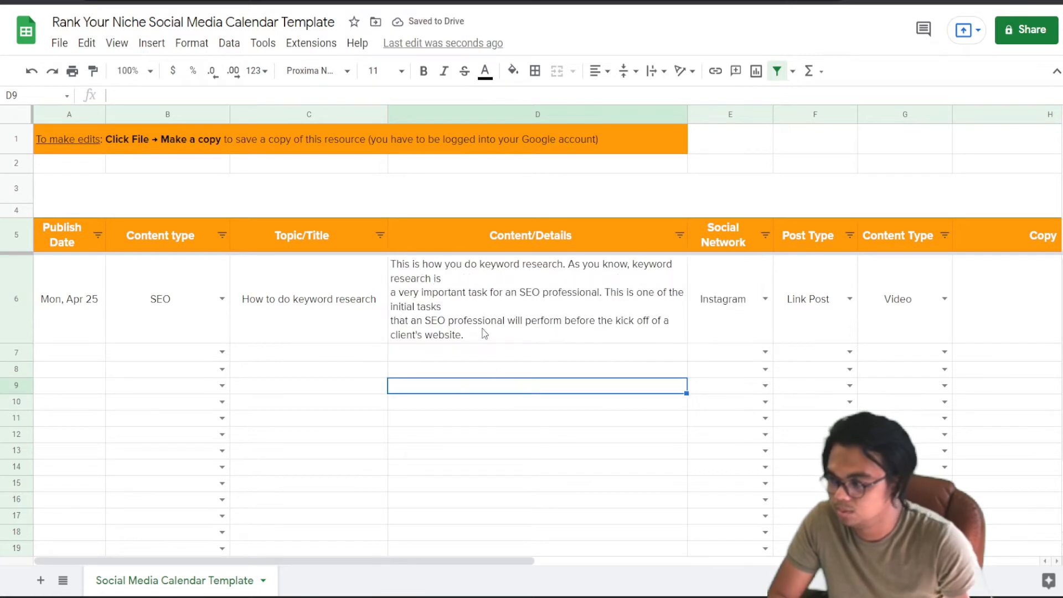
pyautogui.moveTo(484, 307)
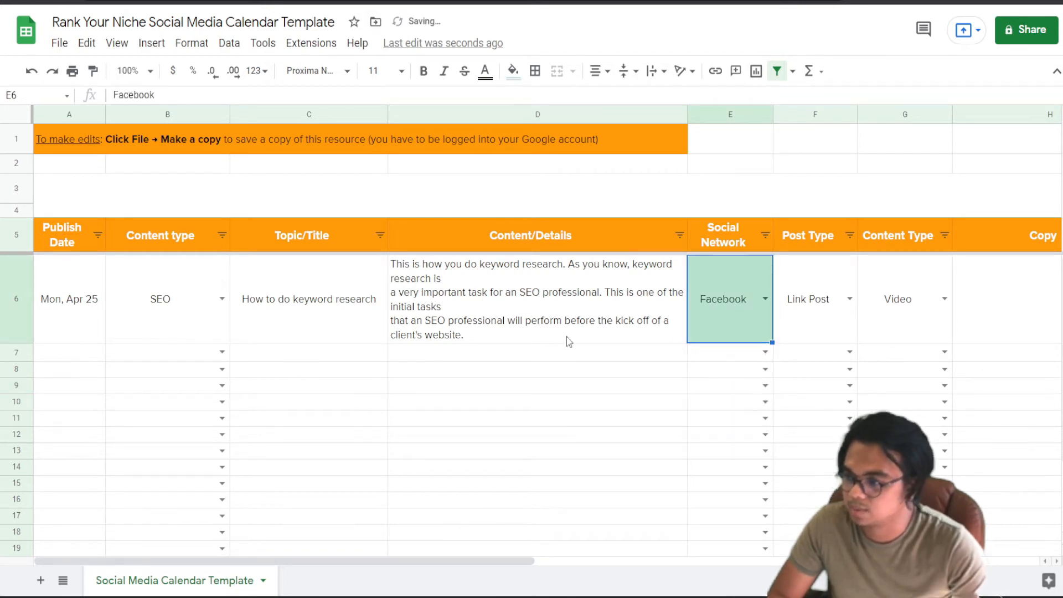
# Step: Choose Facebook, Regular Post and Photo in the row's network, post type and content type dropdowns
pyautogui.click(536, 298)
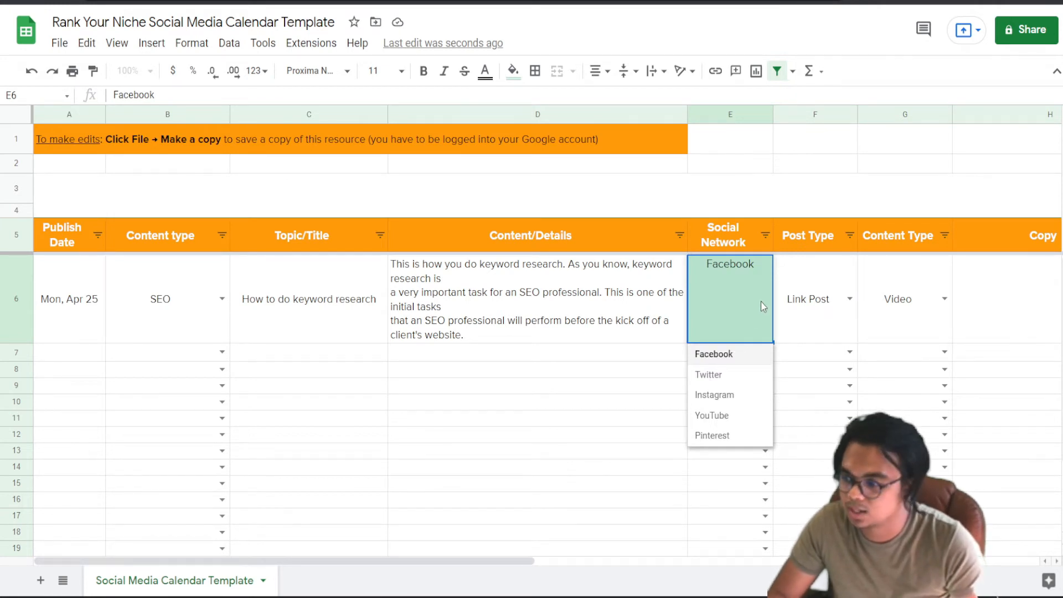
pyautogui.moveTo(718, 415)
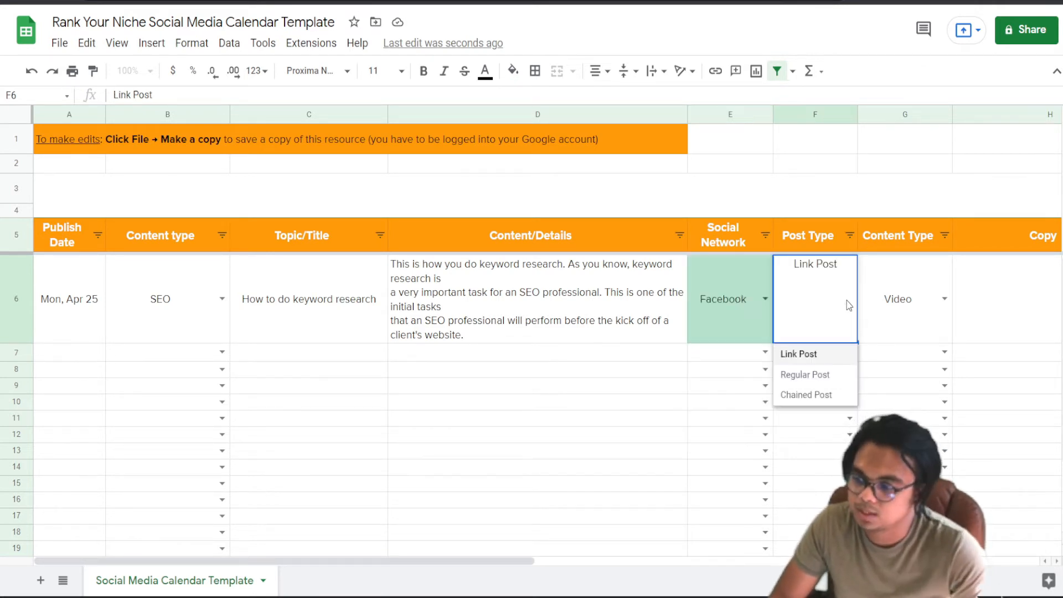
pyautogui.moveTo(812, 374)
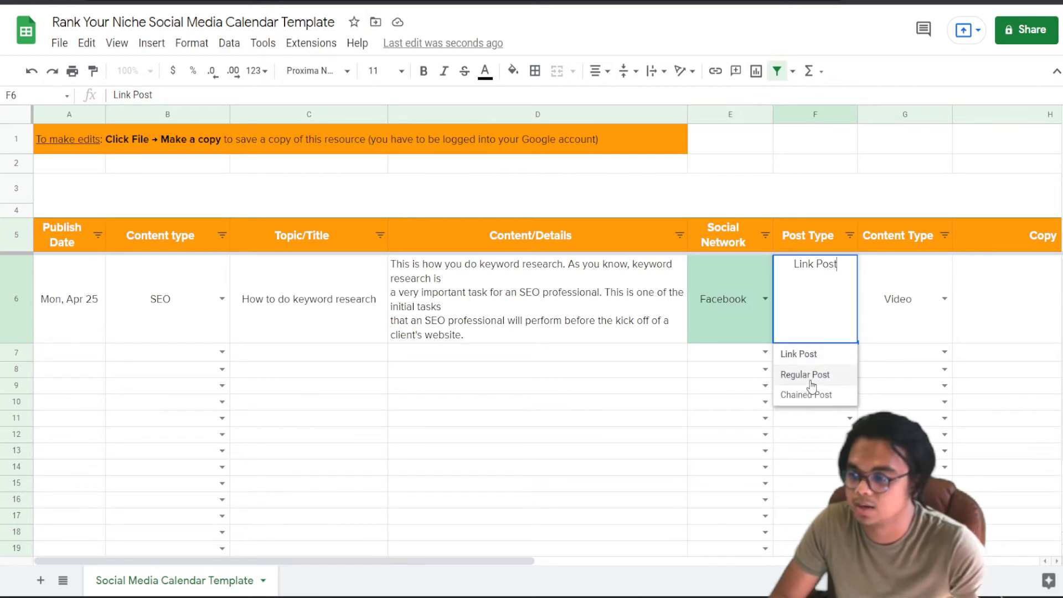
pyautogui.click(805, 375)
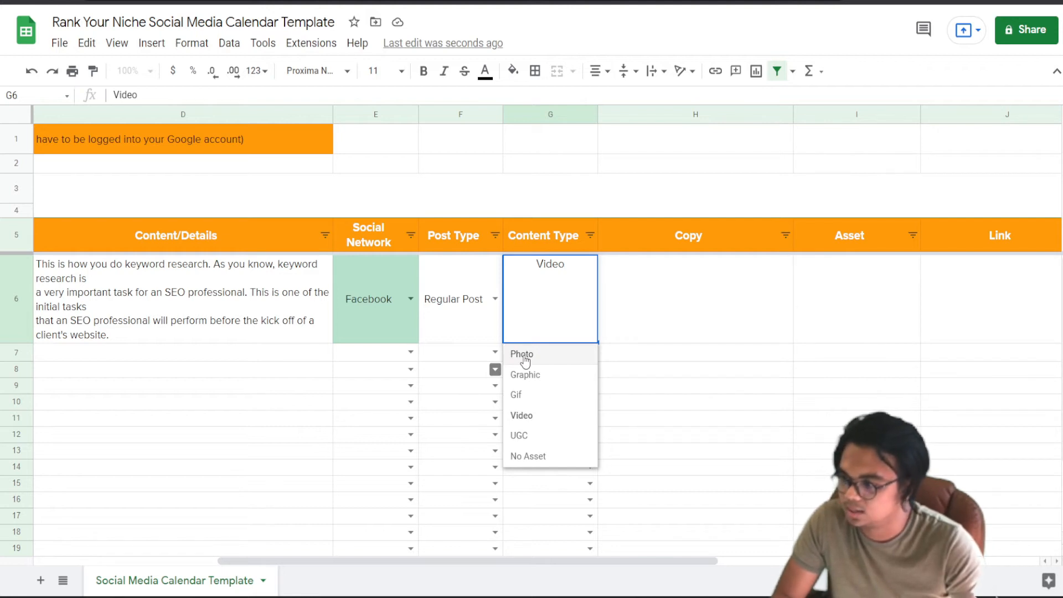
pyautogui.click(522, 353)
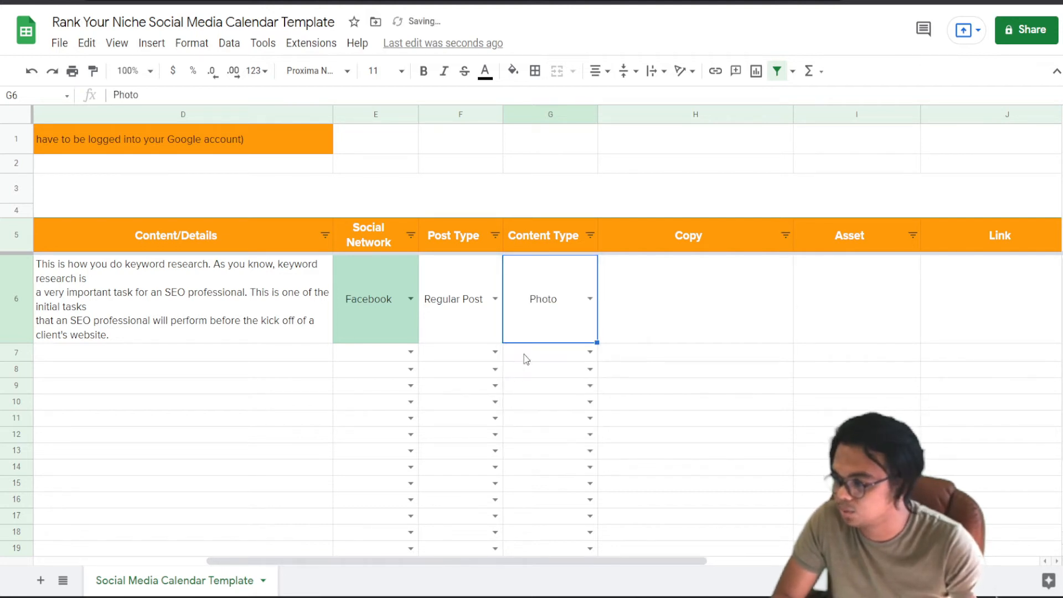
pyautogui.click(693, 298)
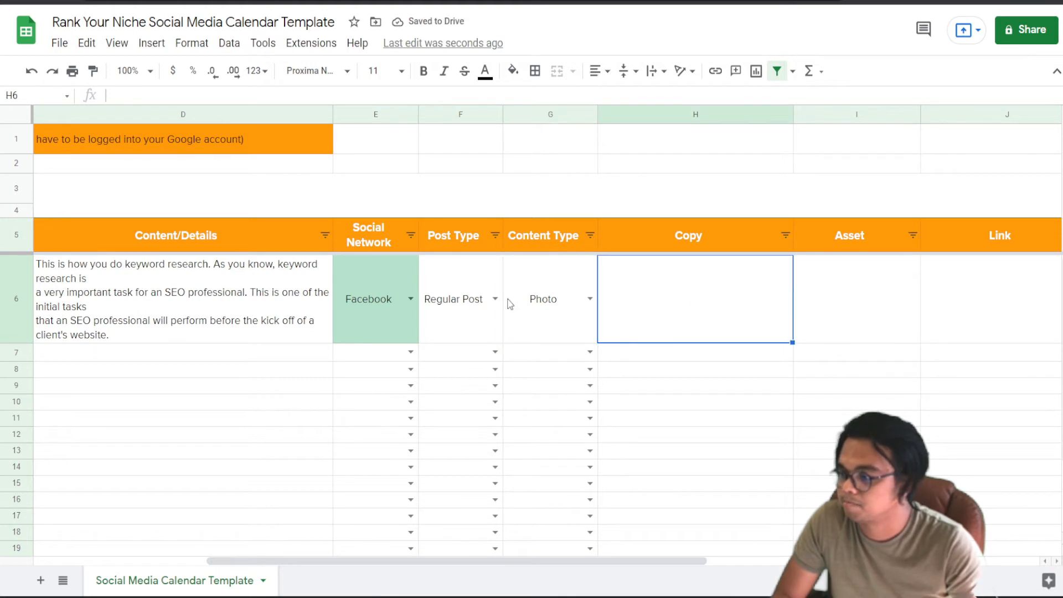
# Step: Enter the copy 'Get this worksheet for FREE.' in the row's Copy cell
pyautogui.click(589, 298)
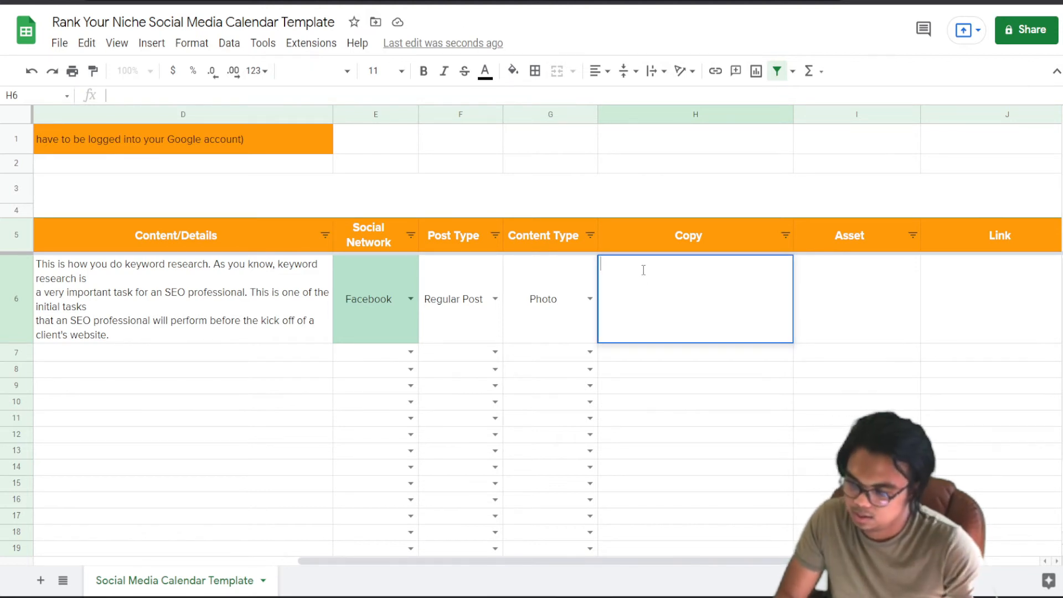
pyautogui.write('Get t')
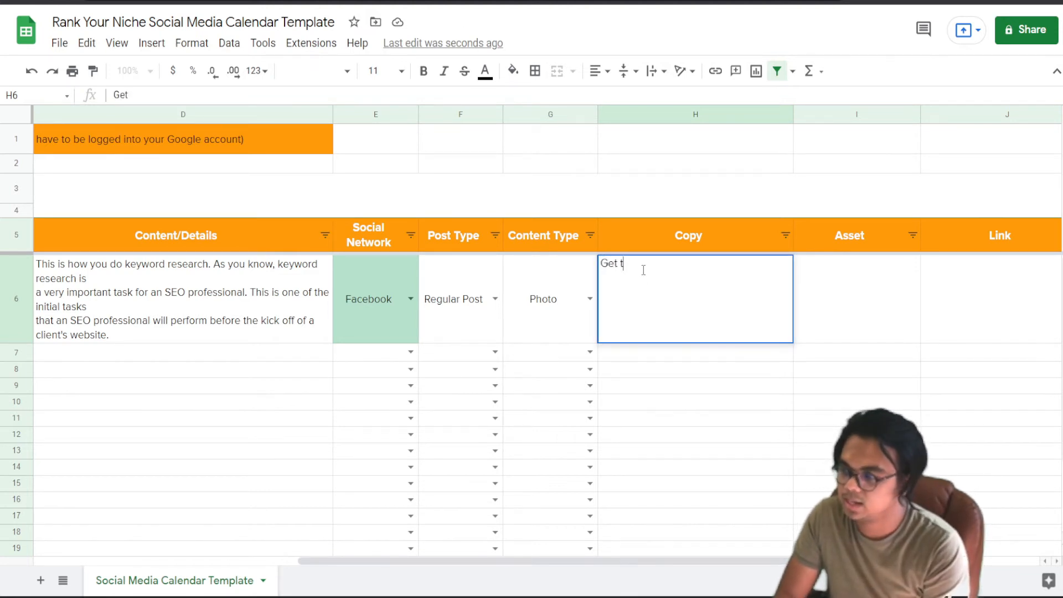
pyautogui.write('his worksheet')
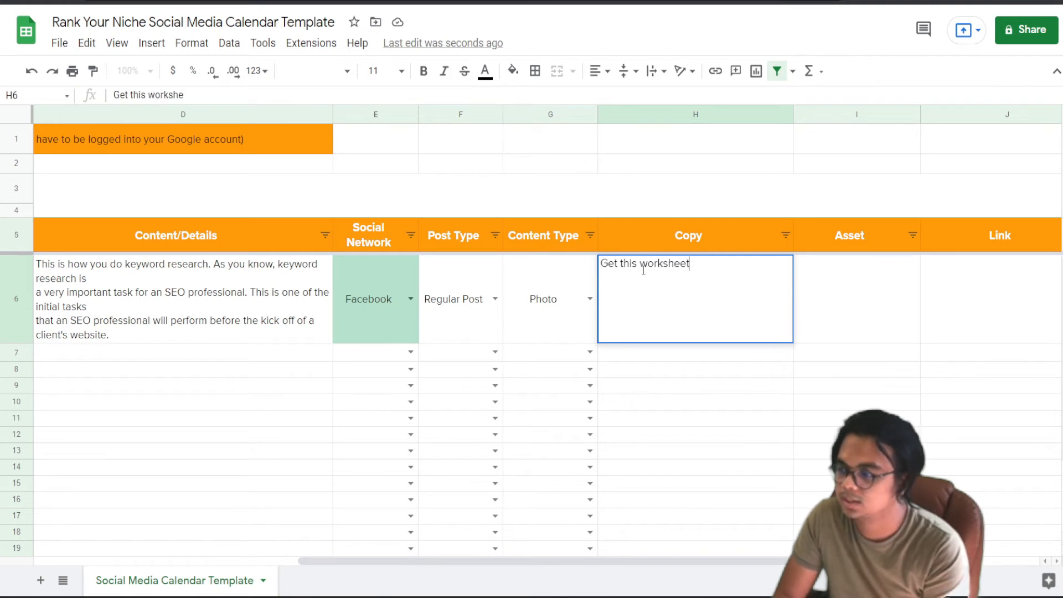
pyautogui.write('for FREE.')
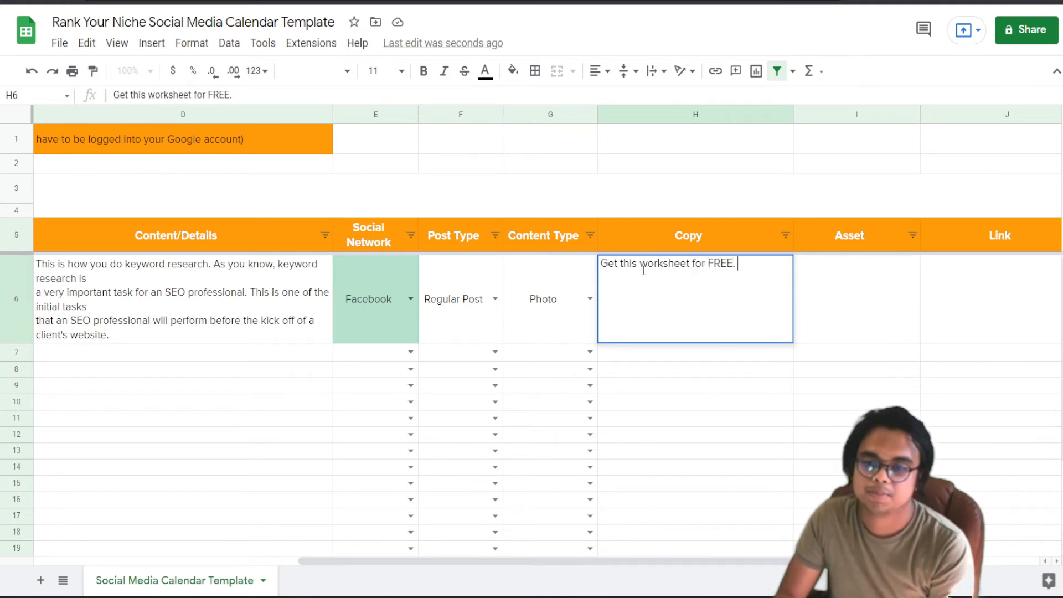
pyautogui.click(856, 298)
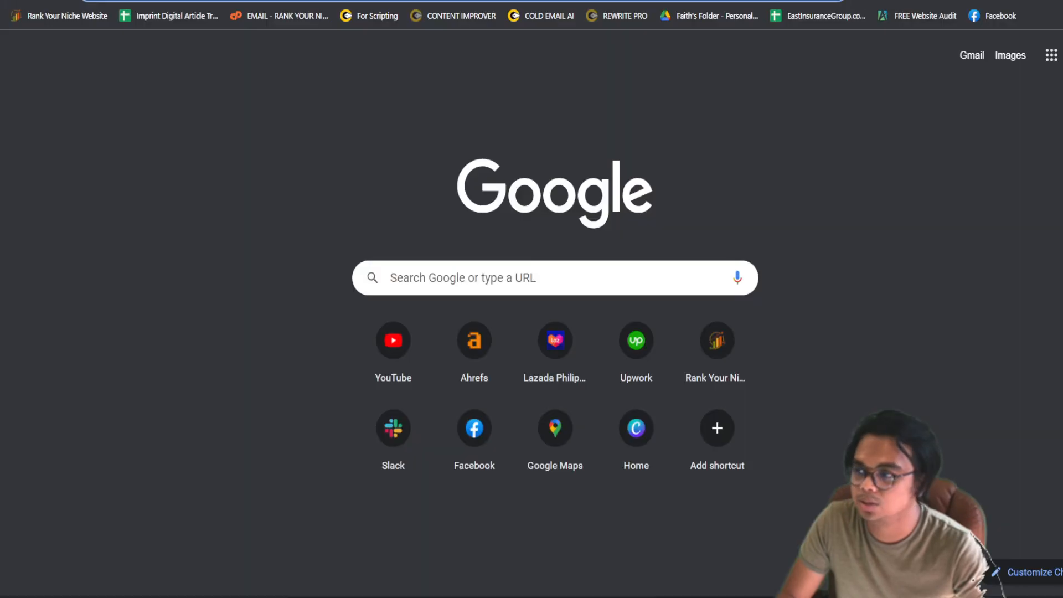
# Step: Search pexels.com for 'social media' and pick the phone photo with social network apps
pyautogui.write('pe')
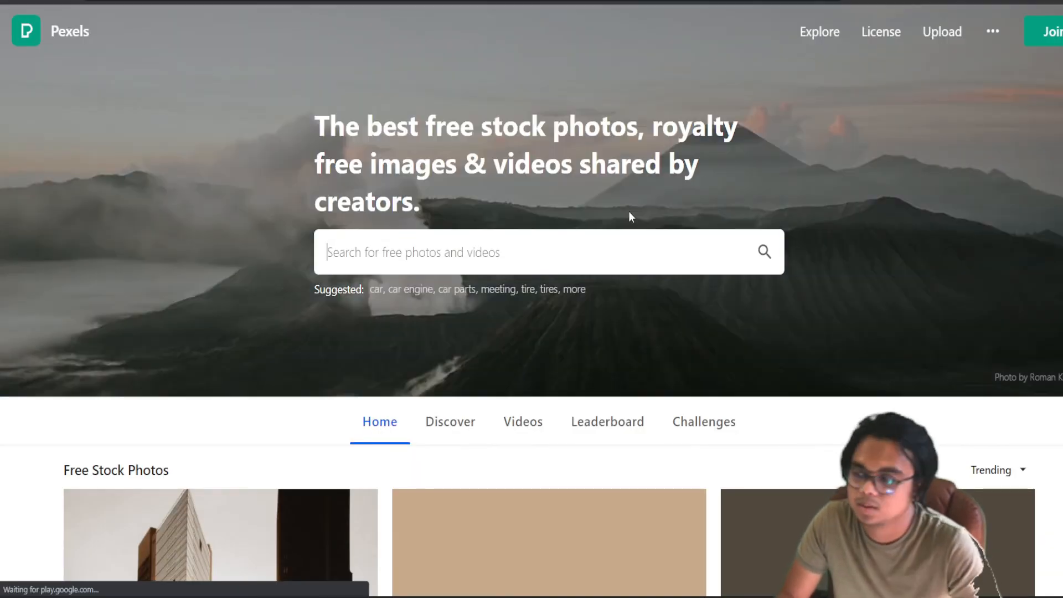
pyautogui.click(543, 252)
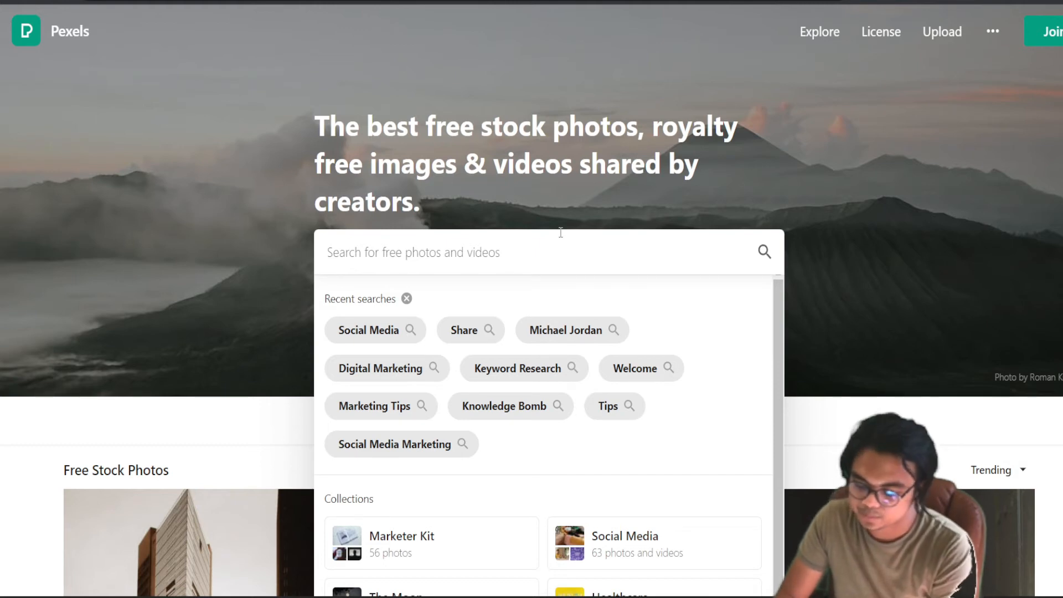
pyautogui.write('social media')
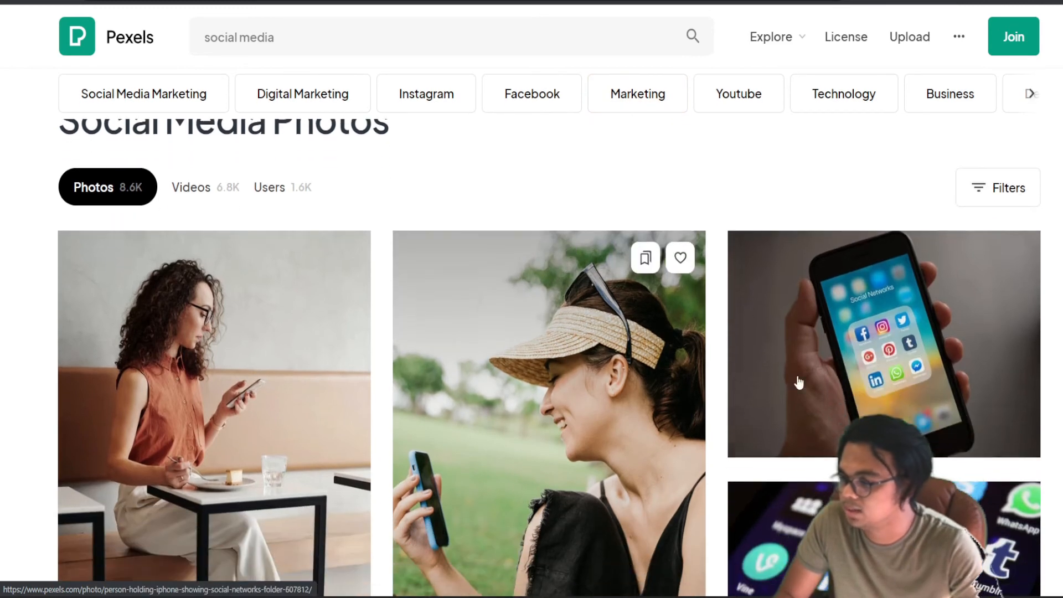
pyautogui.click(882, 342)
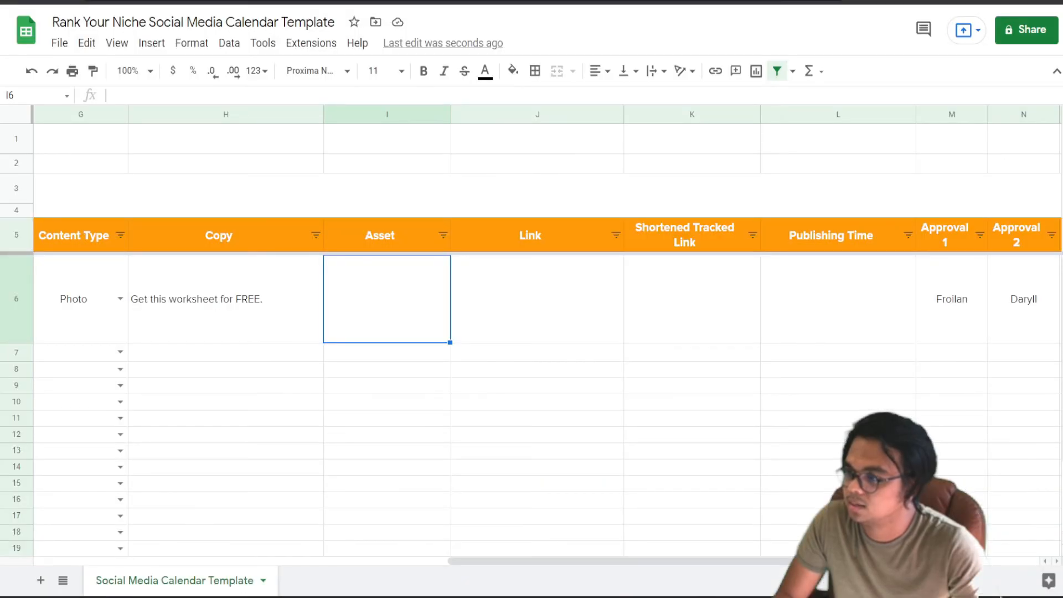
# Step: Paste the phone photo into the Asset cell I6 and shrink it to fit
pyautogui.doubleClick(387, 299)
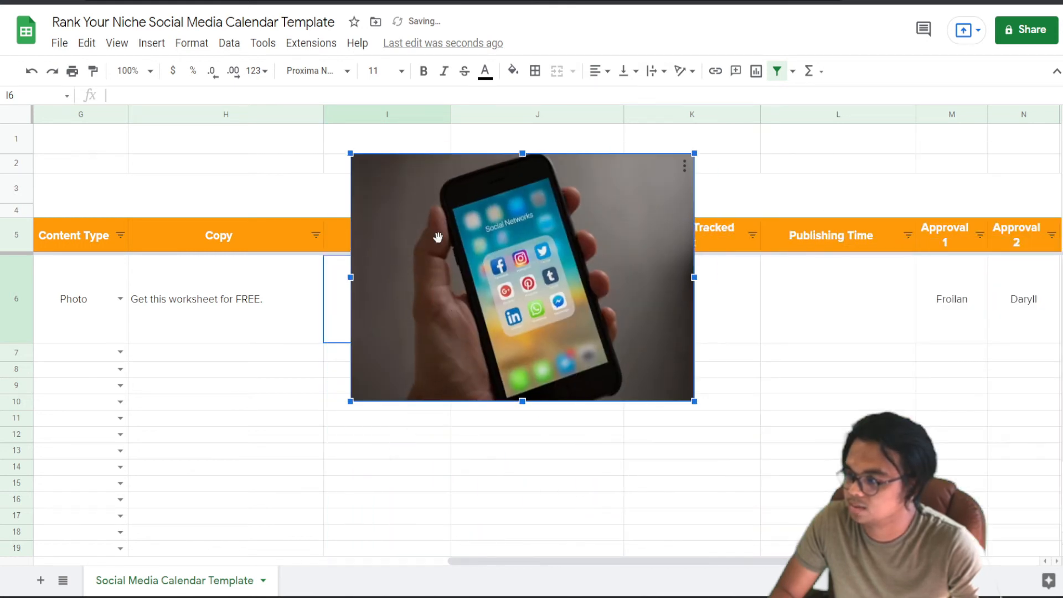
pyautogui.moveTo(693, 401); pyautogui.dragTo(479, 336)
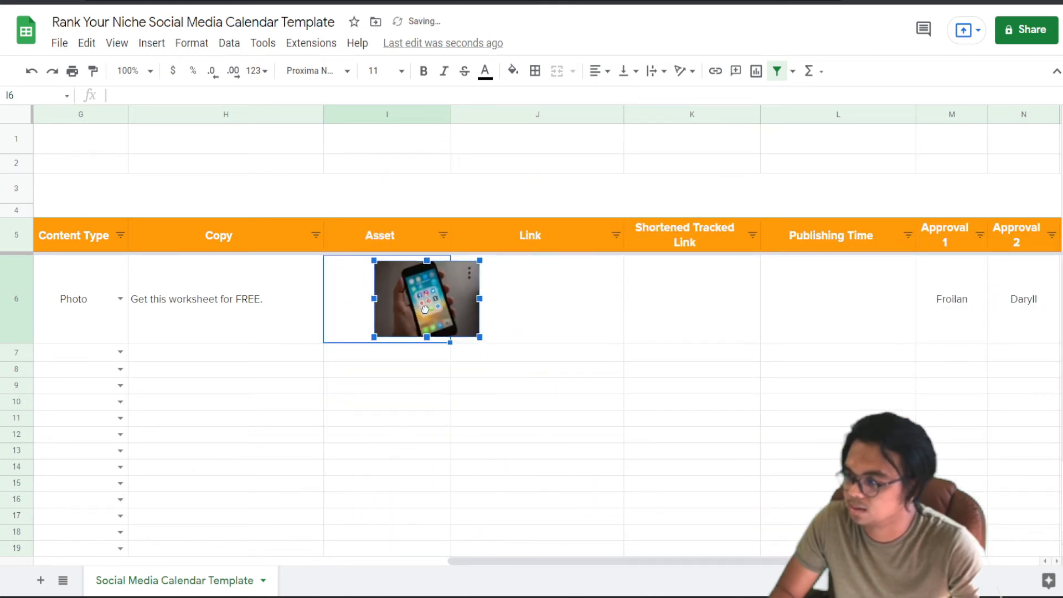
pyautogui.click(536, 297)
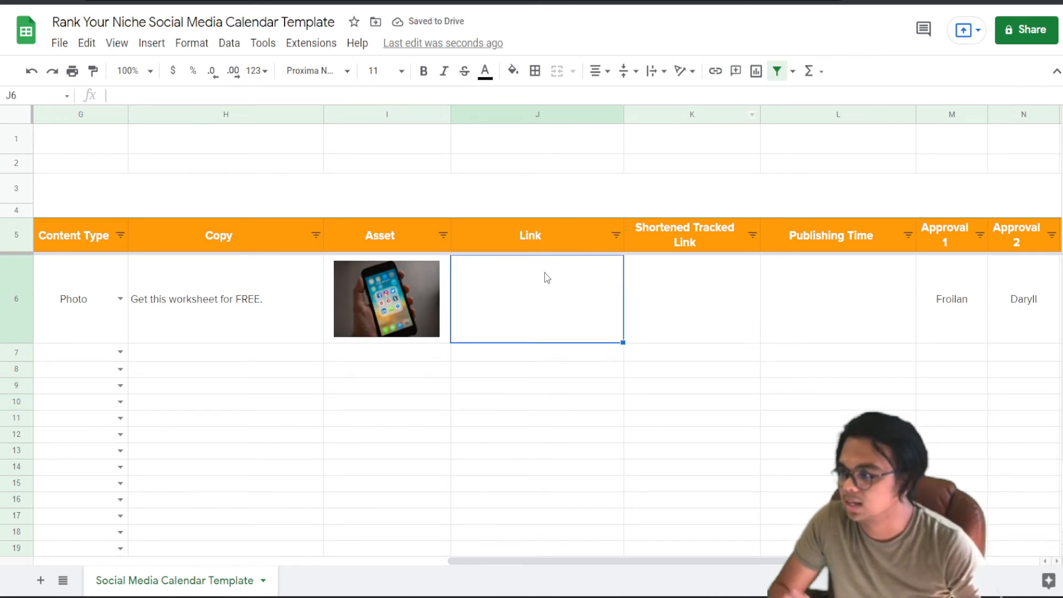
pyautogui.write('rankyourniche.com/')
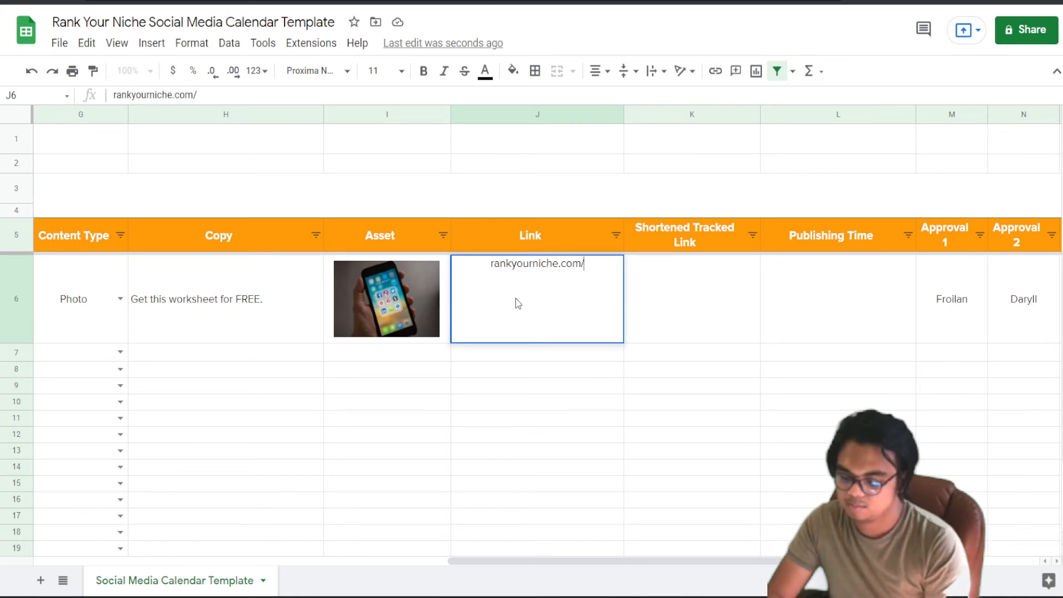
pyautogui.write('keyword-research-made-easy')
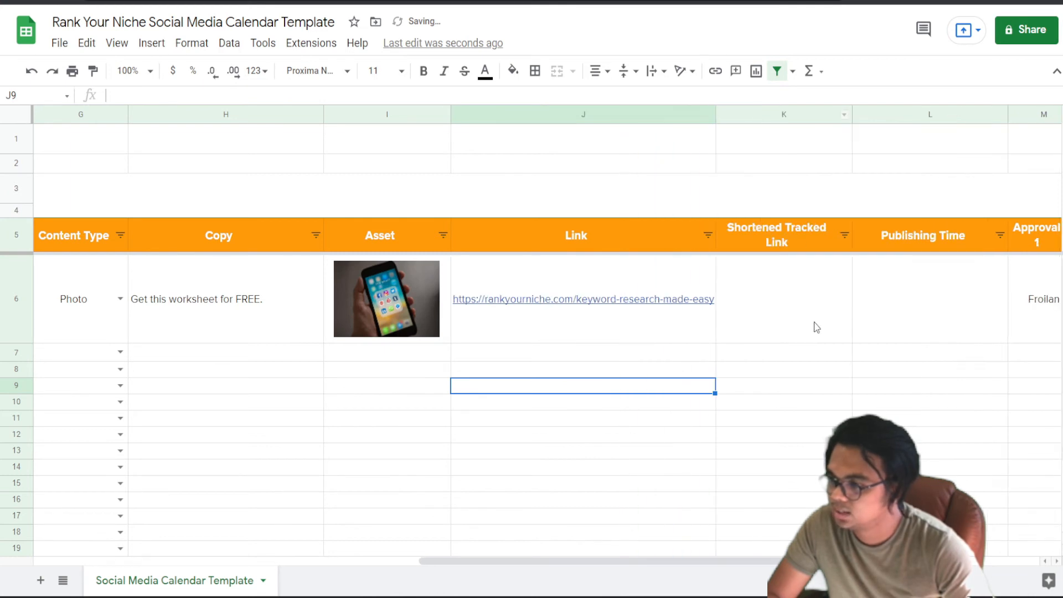
pyautogui.click(783, 298)
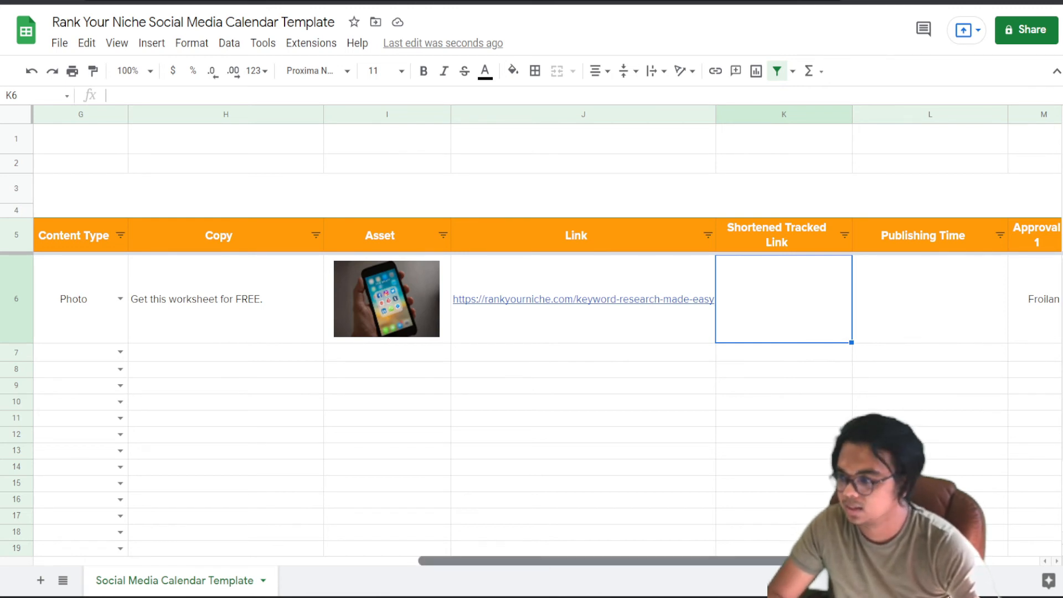
pyautogui.hscroll(3)
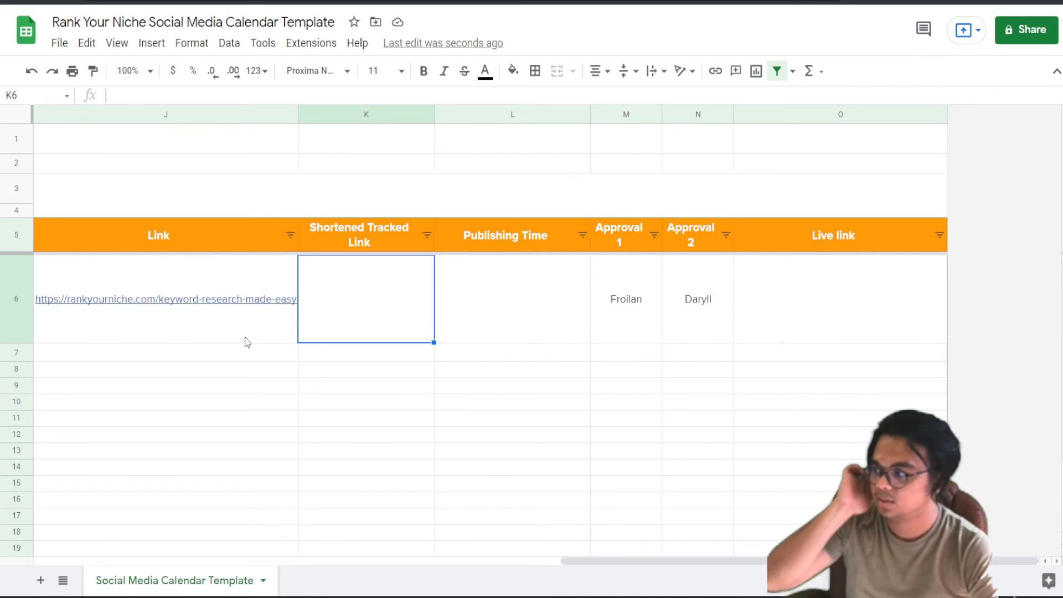
pyautogui.click(165, 299)
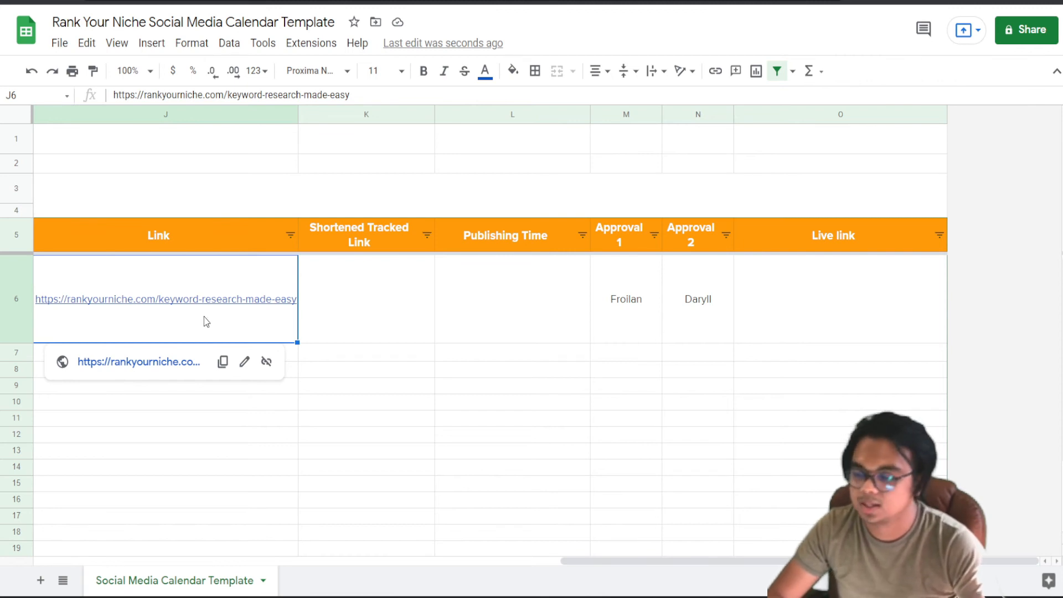
pyautogui.moveTo(399, 290)
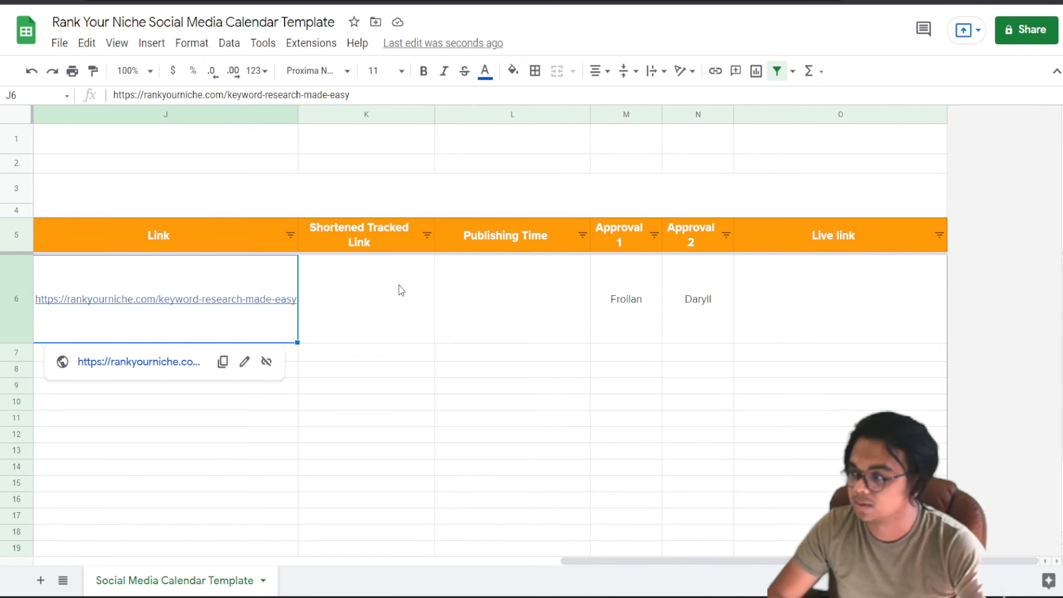
pyautogui.click(512, 299)
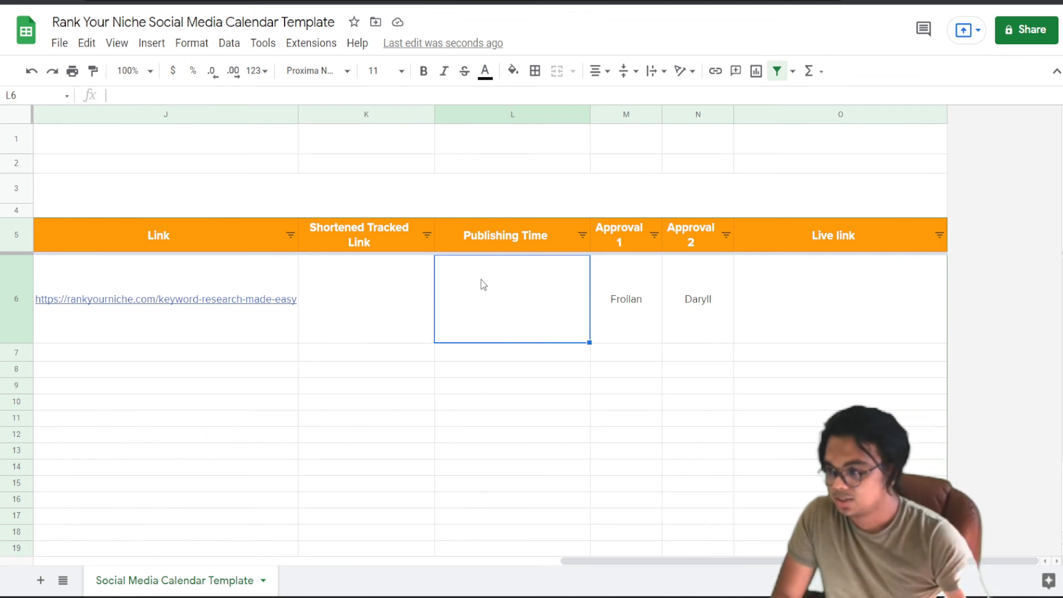
pyautogui.click(625, 299)
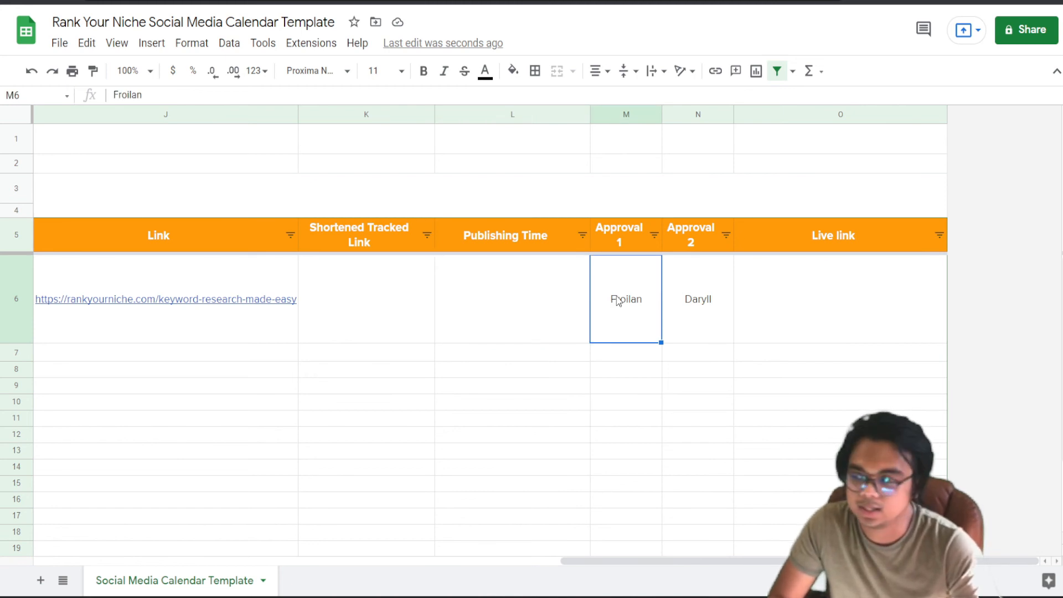
pyautogui.moveTo(636, 312)
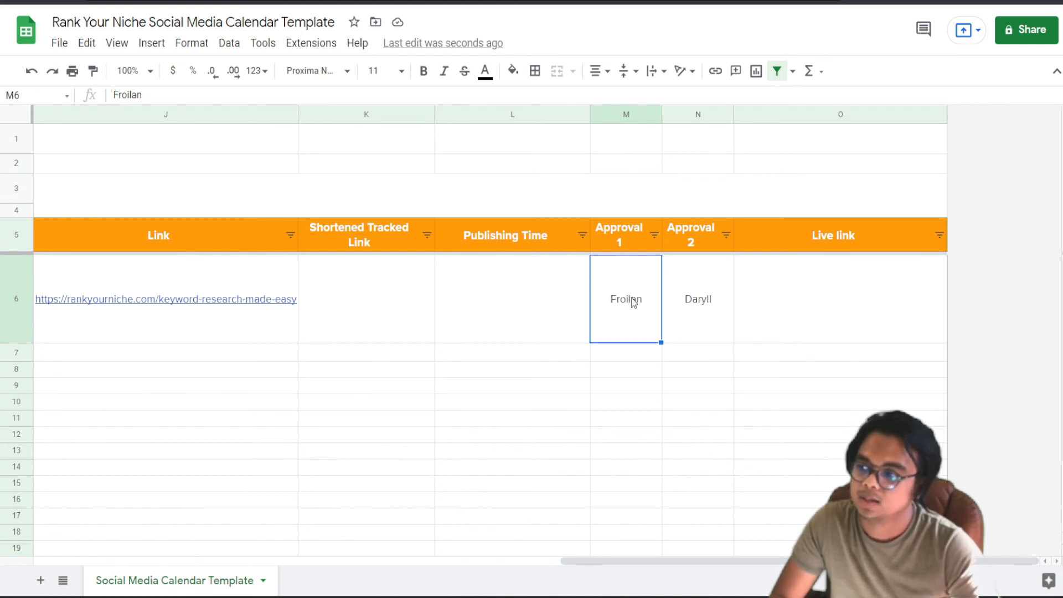
pyautogui.click(697, 299)
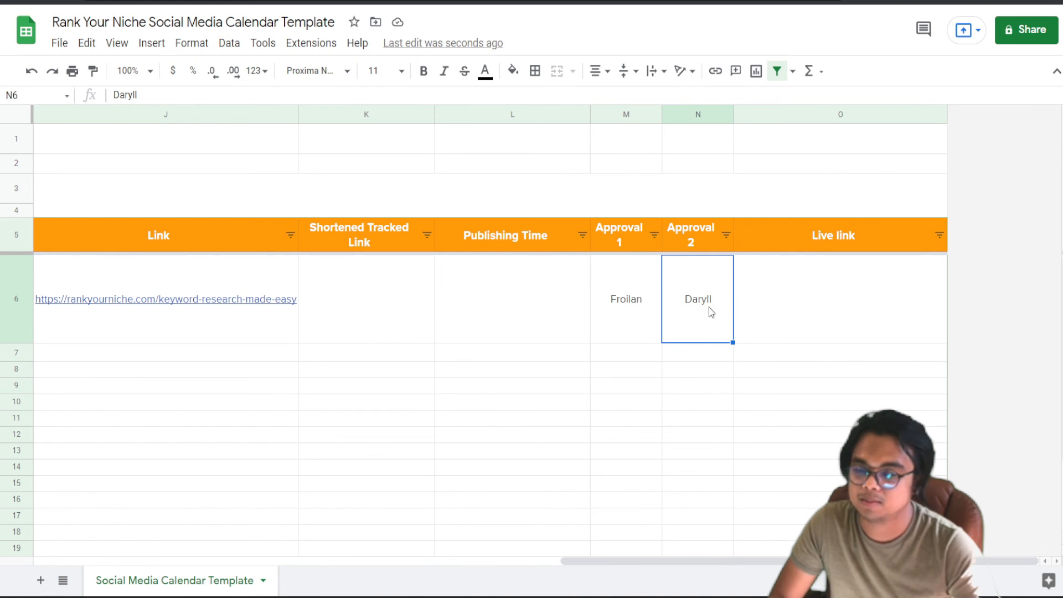
pyautogui.moveTo(813, 286)
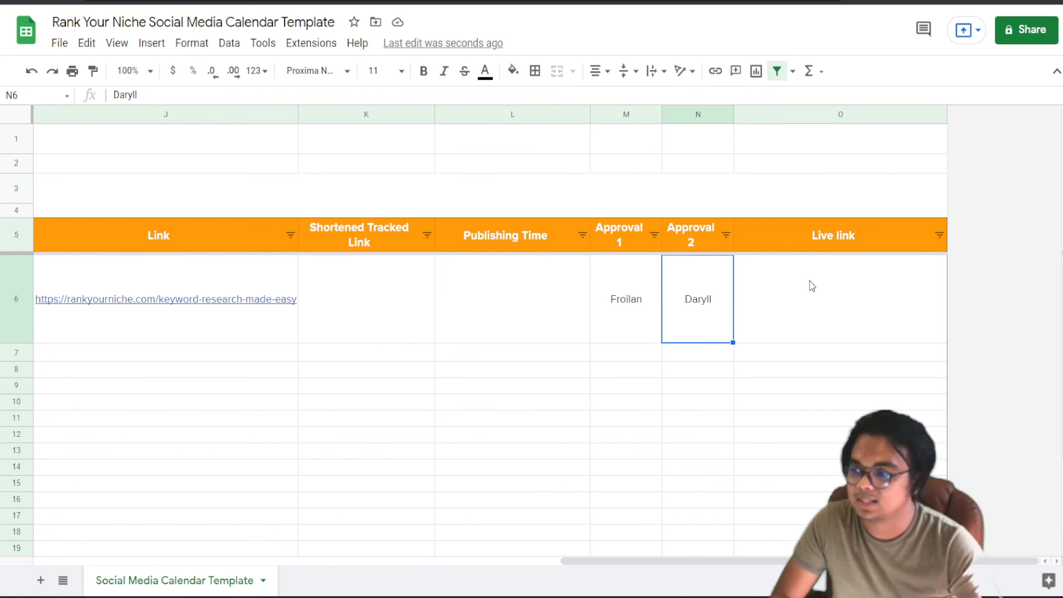
pyautogui.click(838, 299)
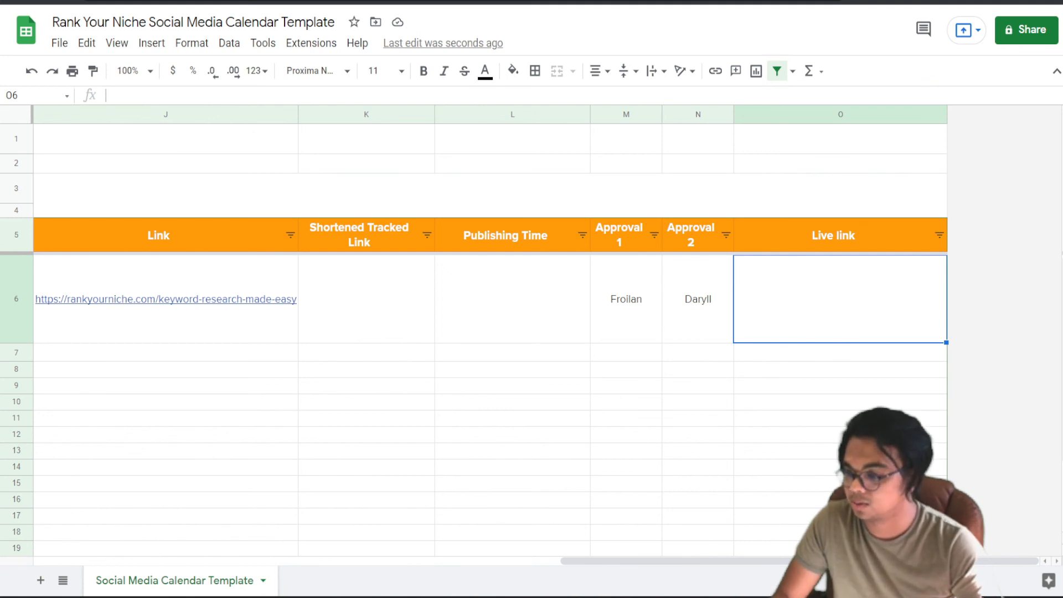
pyautogui.hscroll(-3)
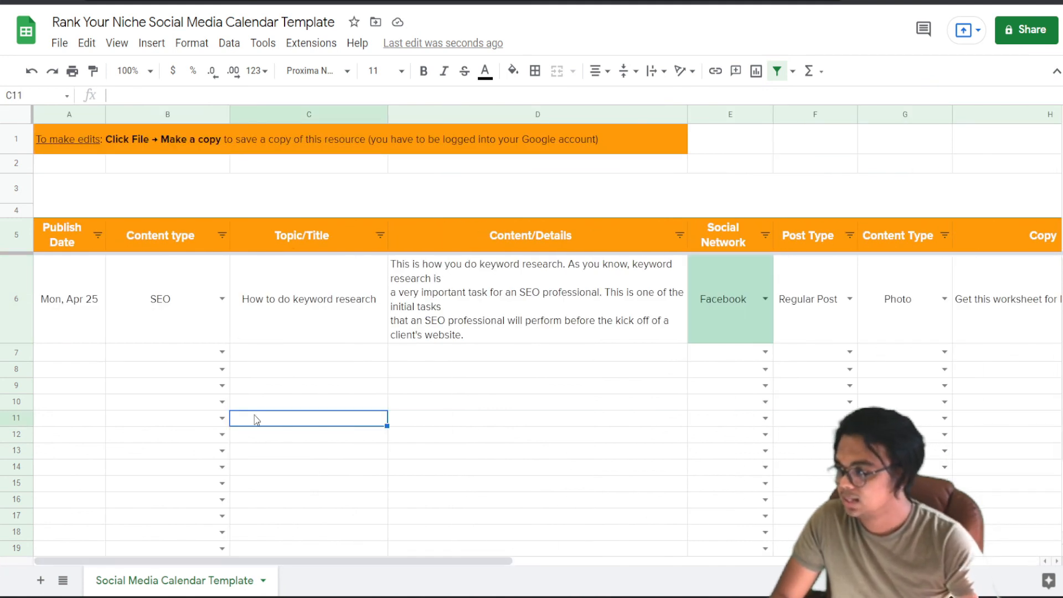
pyautogui.moveTo(295, 196)
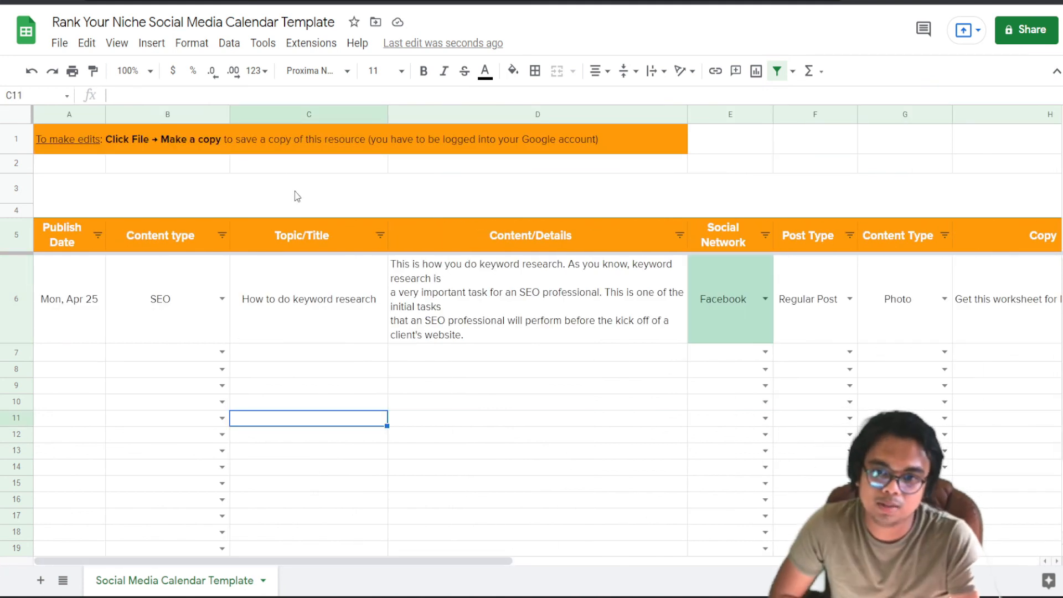